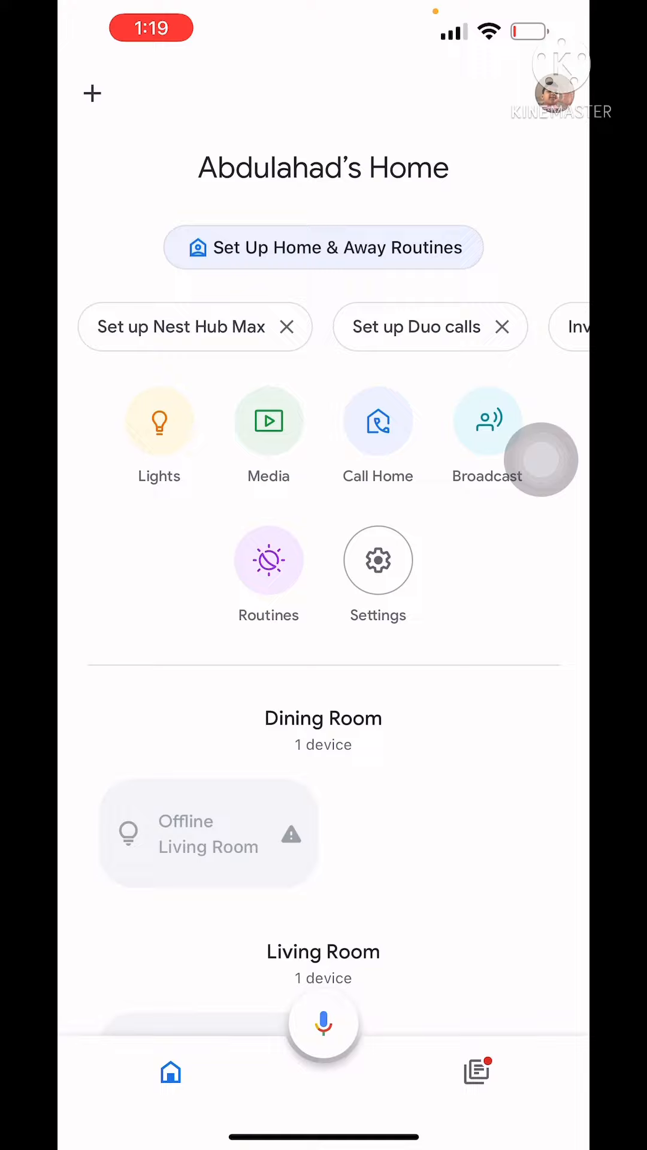
- Begin setting up a new device in the existing home so the nearby Nest Hub Max is detected
click(92, 93)
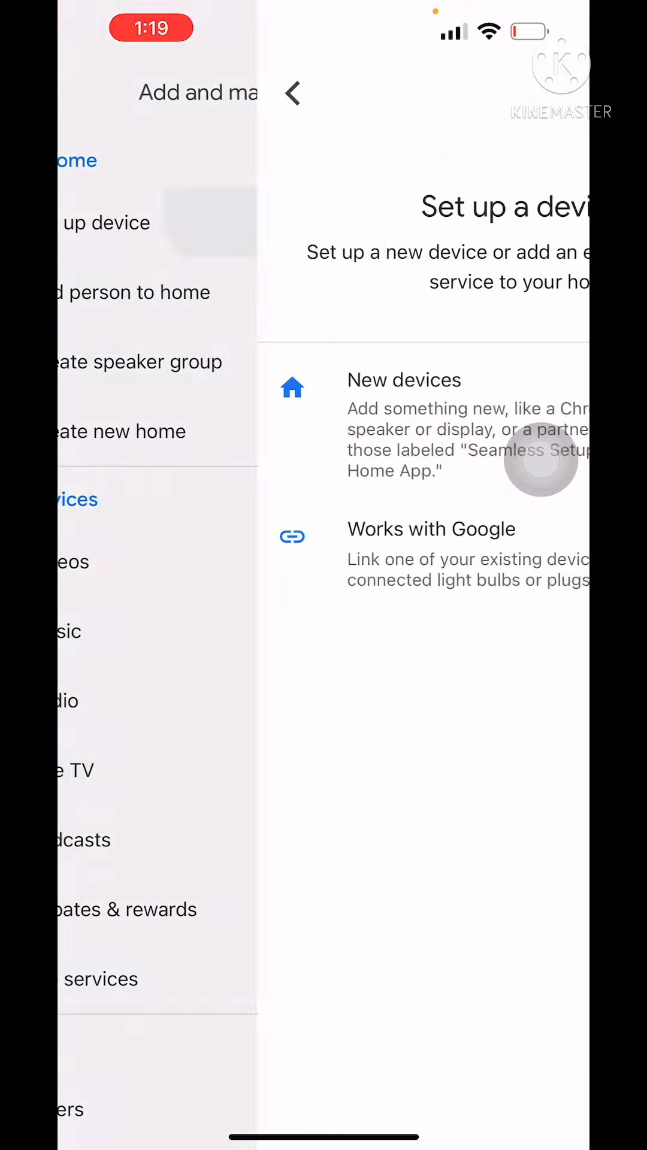
click(292, 94)
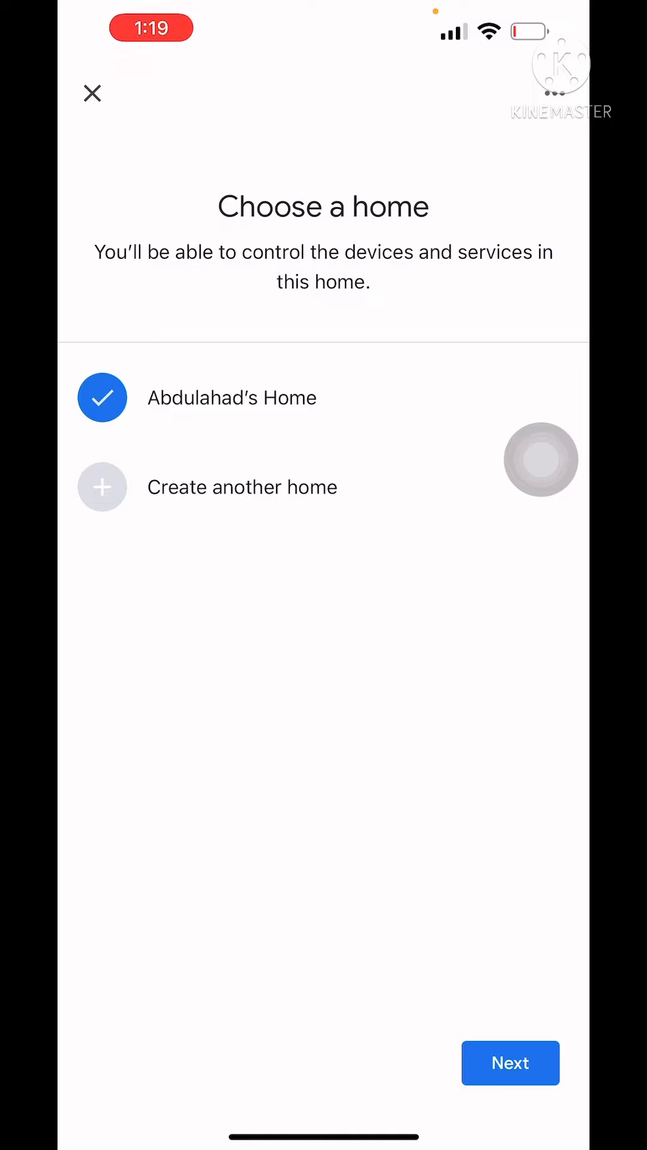
click(509, 1063)
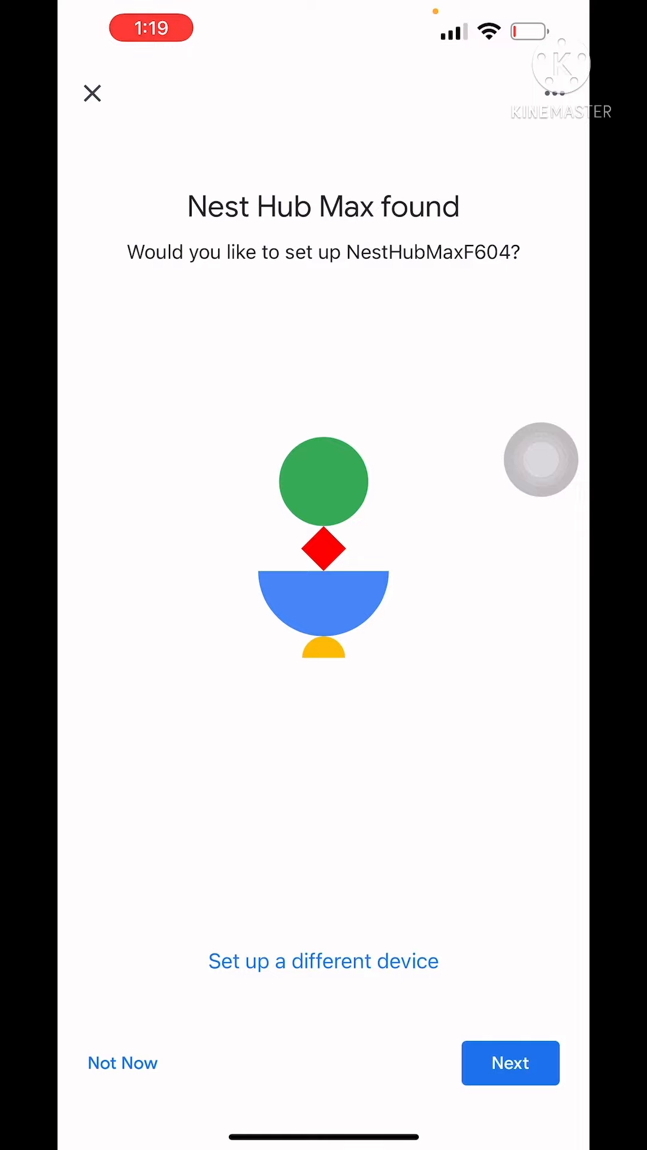
- Confirm the Nest Hub Max's display code and agree to the additional legal terms
click(510, 1063)
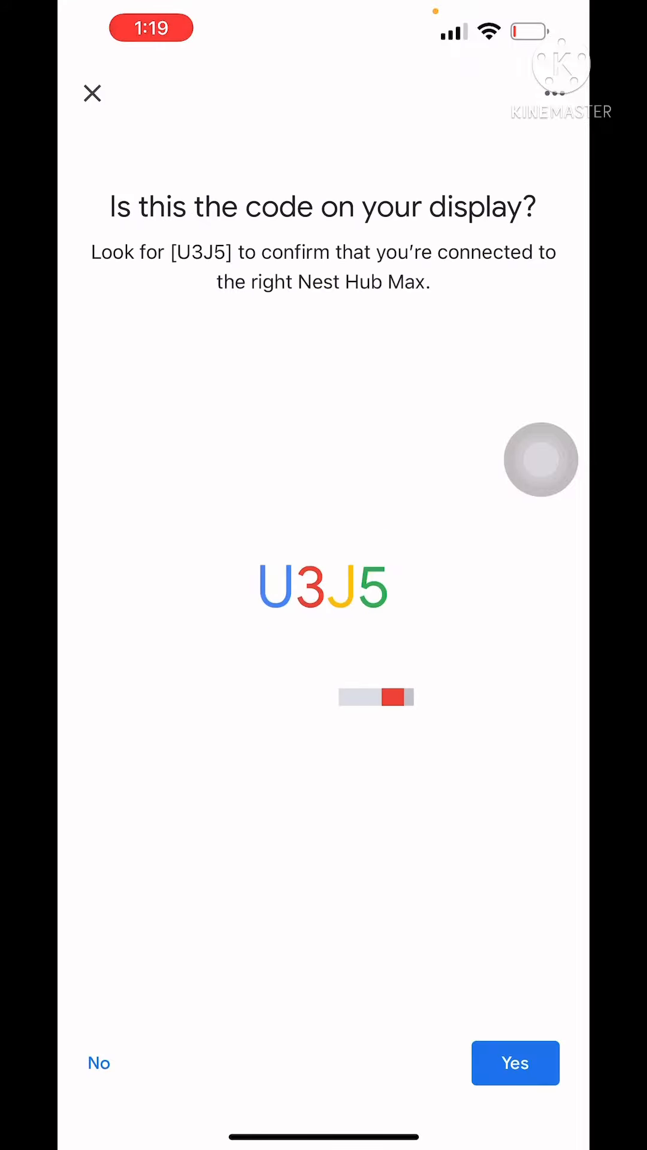
click(514, 1064)
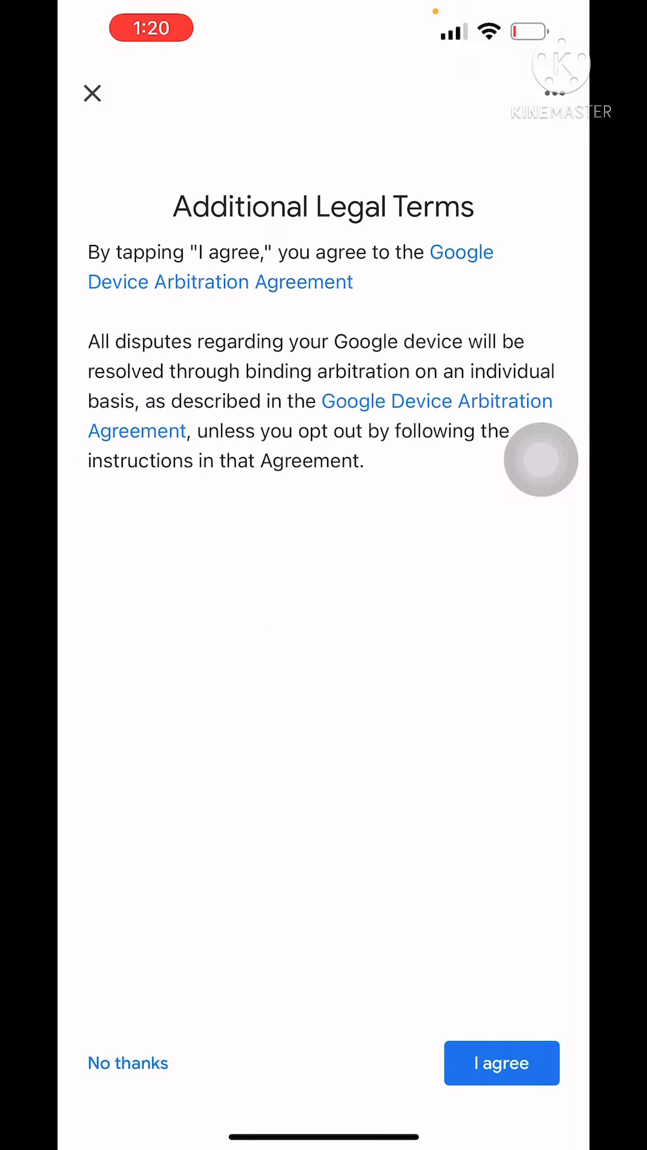
click(502, 1063)
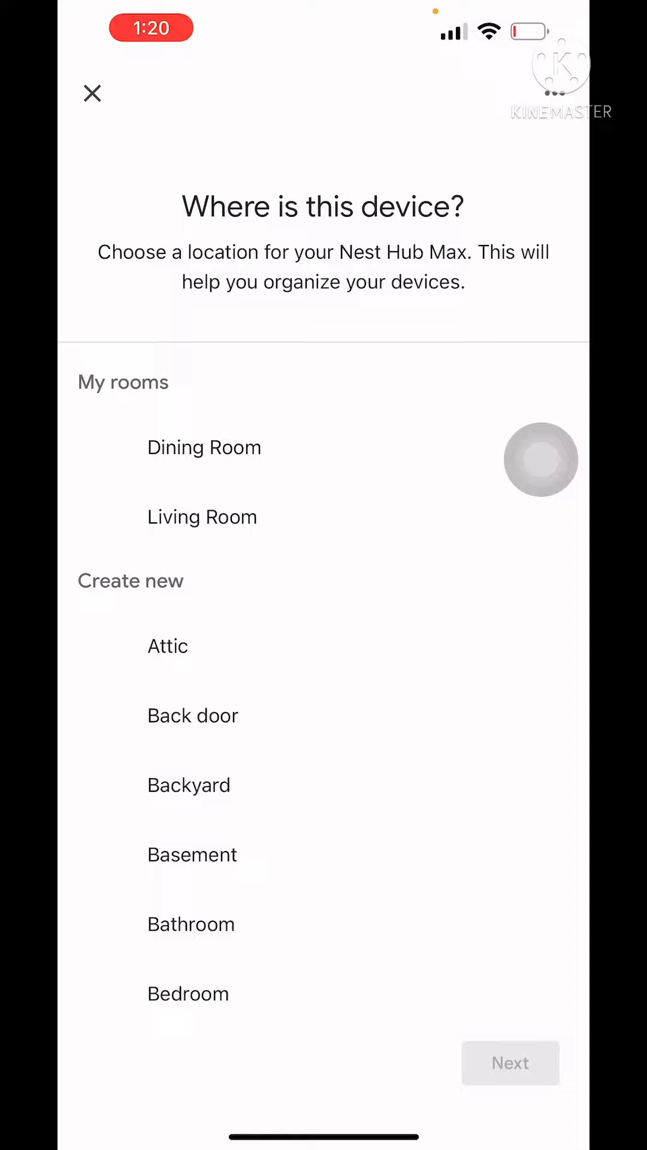
- Choose to add a custom room for the Nest Hub Max instead of an existing one
scroll(down, 3)
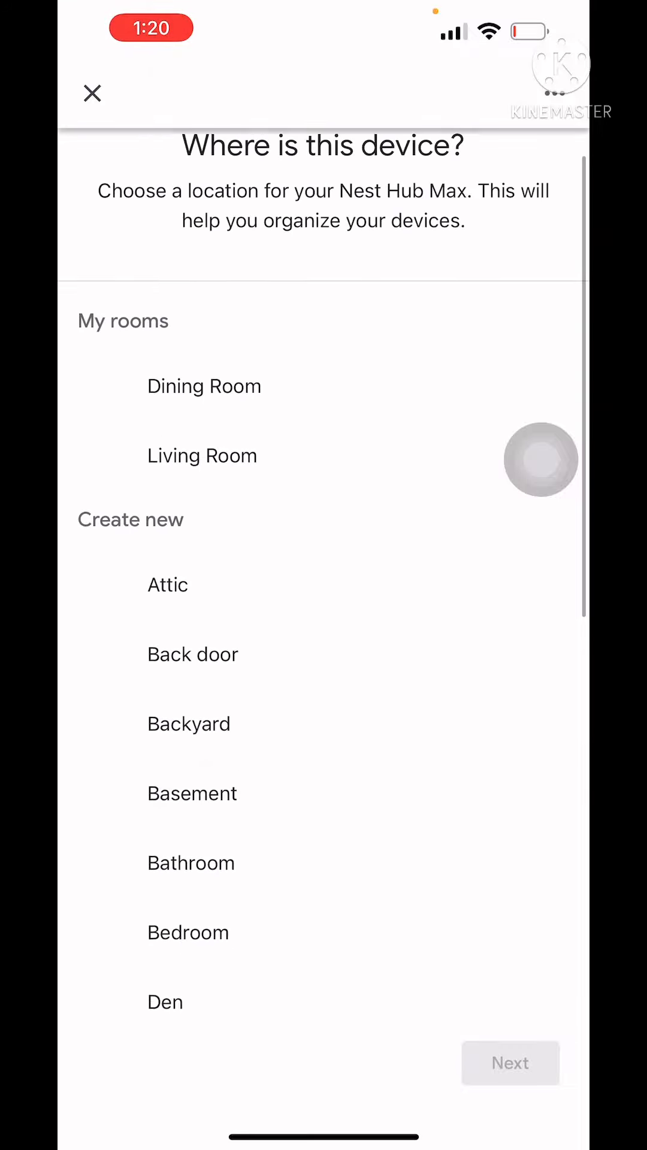
scroll(down, 3)
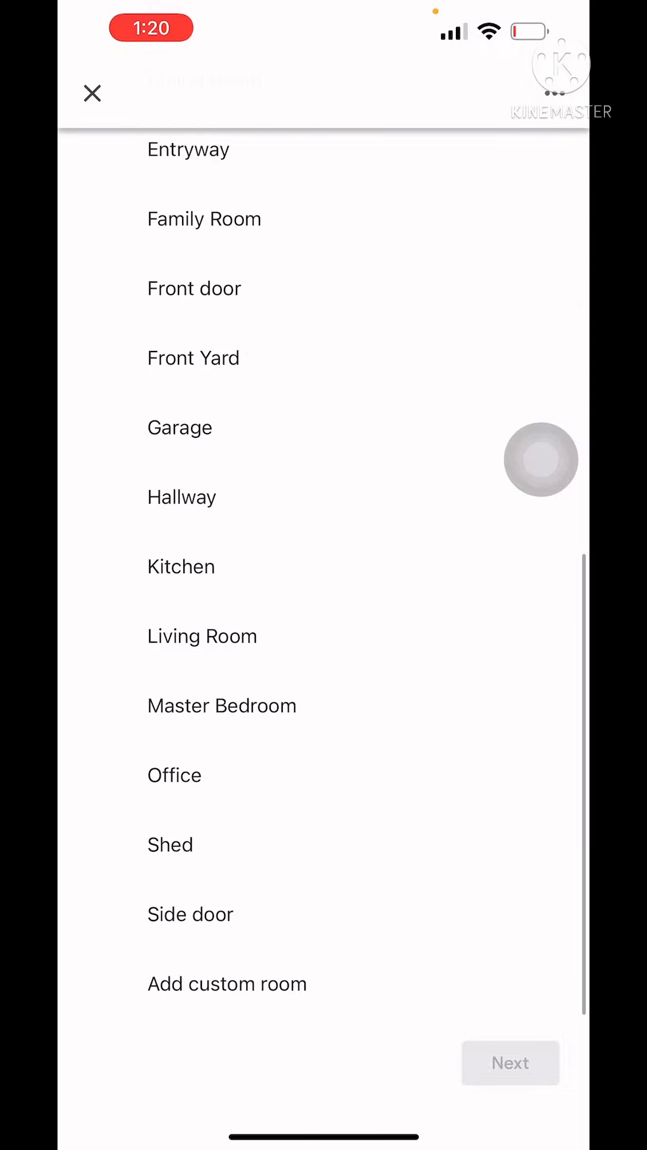
click(226, 983)
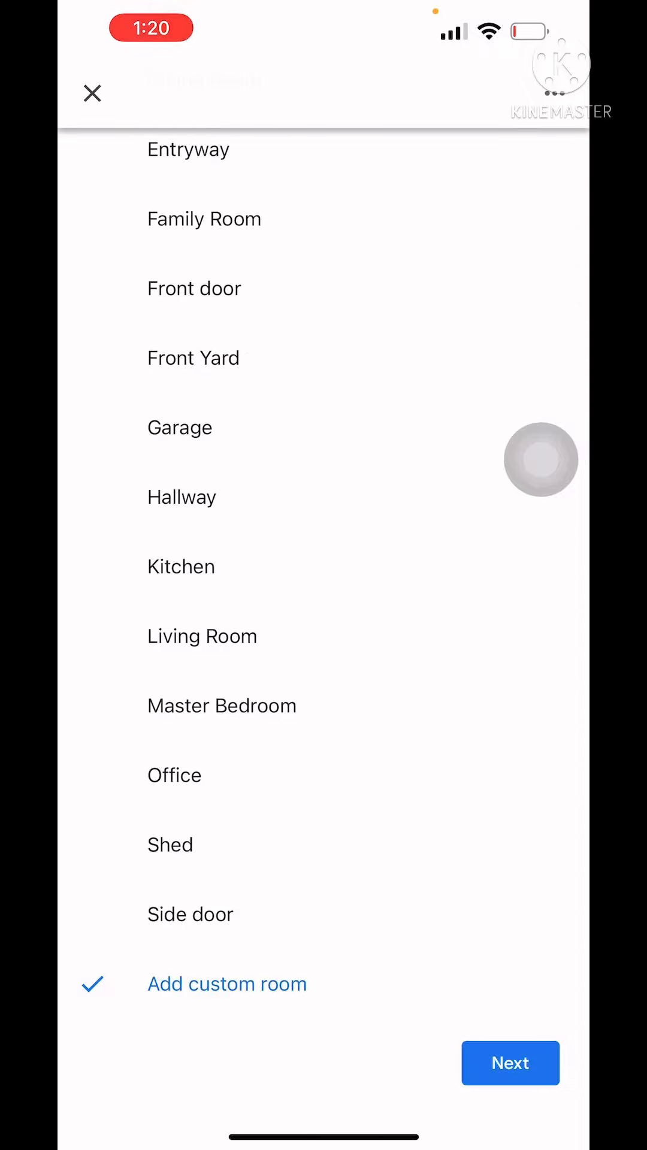
scroll(down, 3)
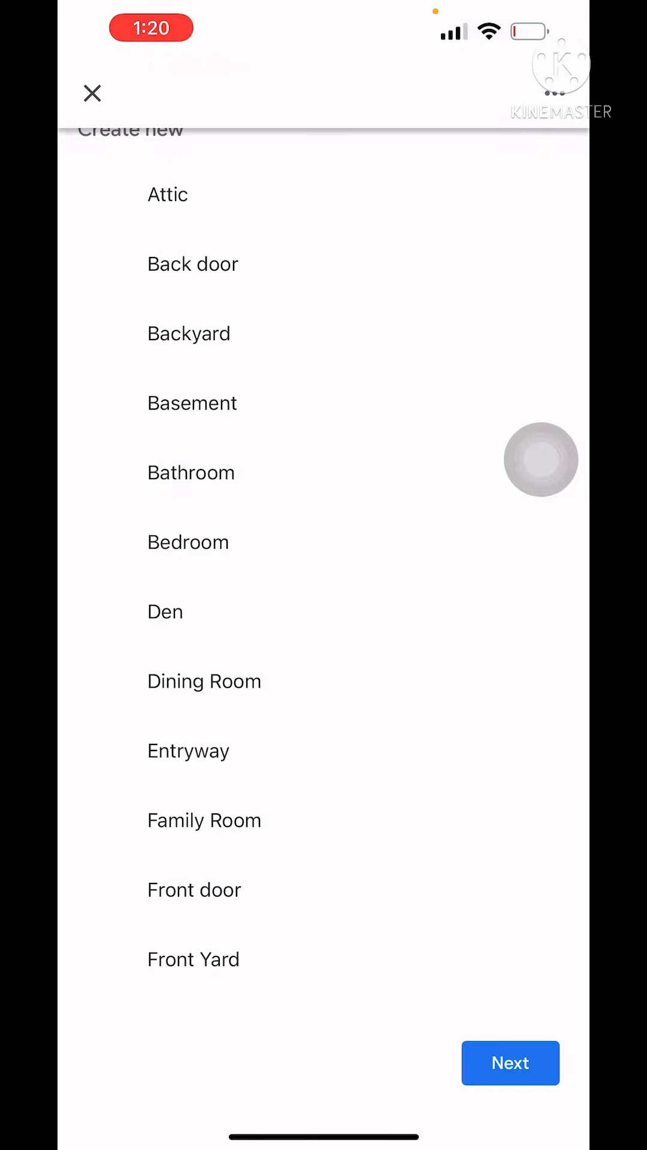
scroll(down, 3)
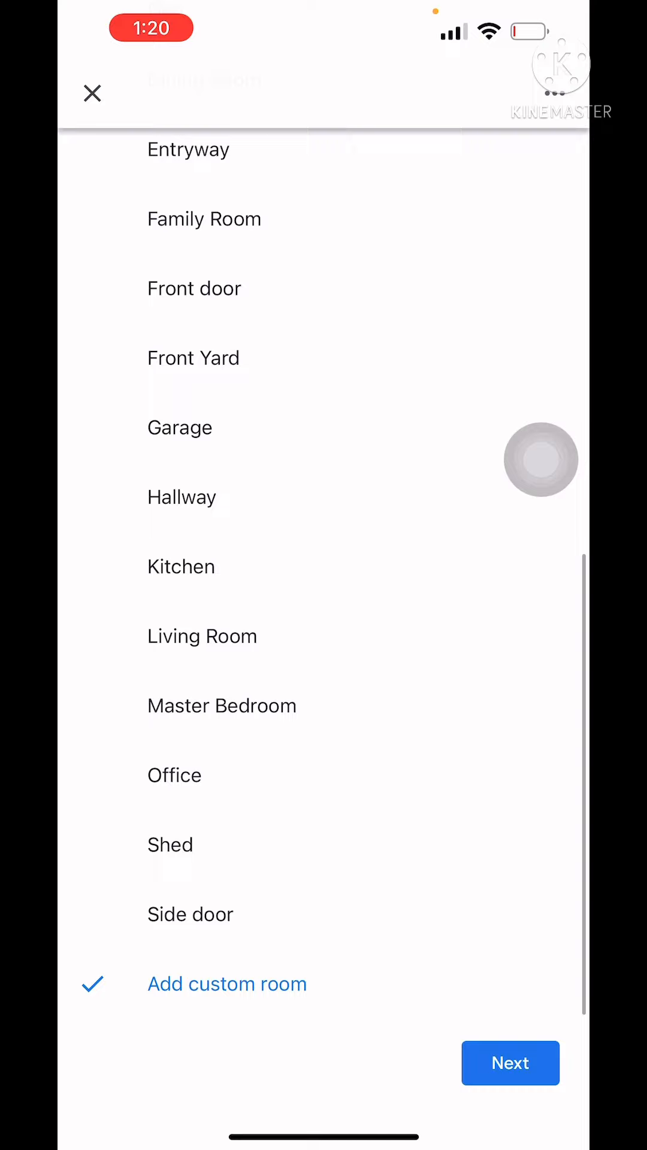
click(226, 984)
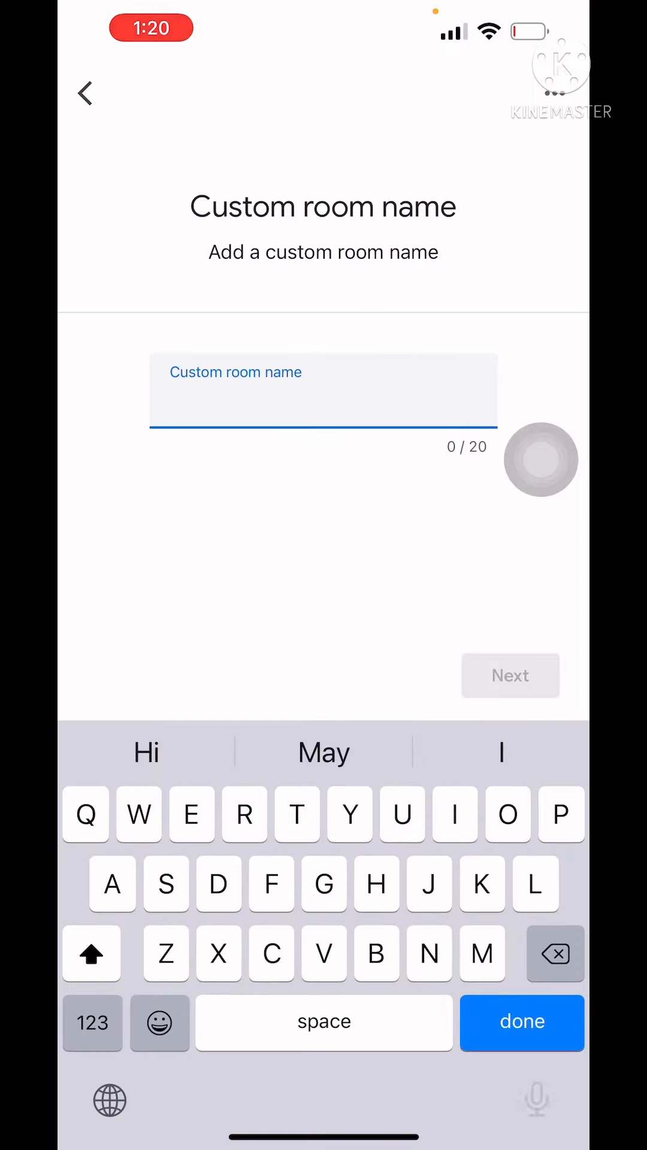
- Name the custom room 'Overhead Display' and continue to Wi-Fi setup
click(537, 1099)
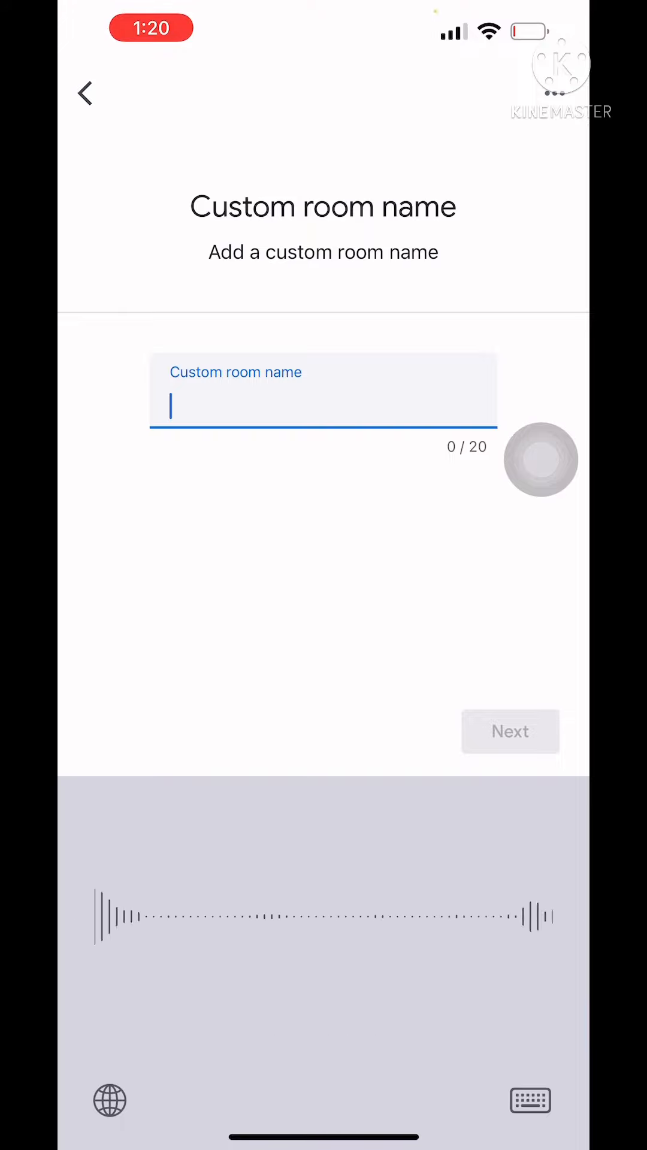
text(Overhead)
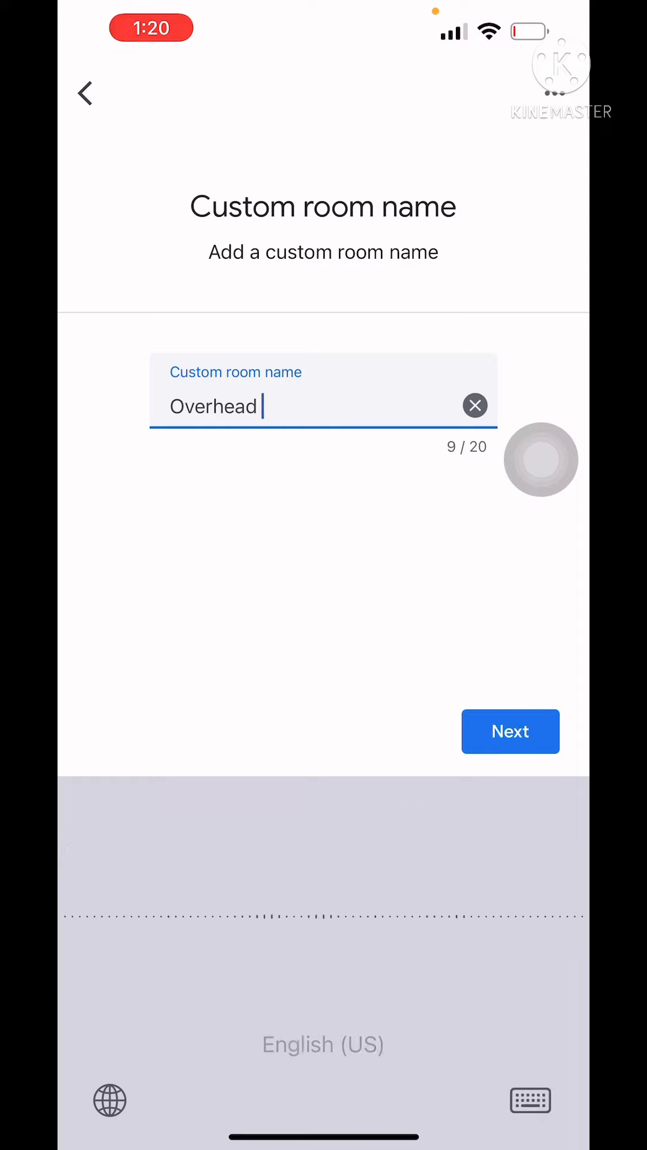
text(Display)
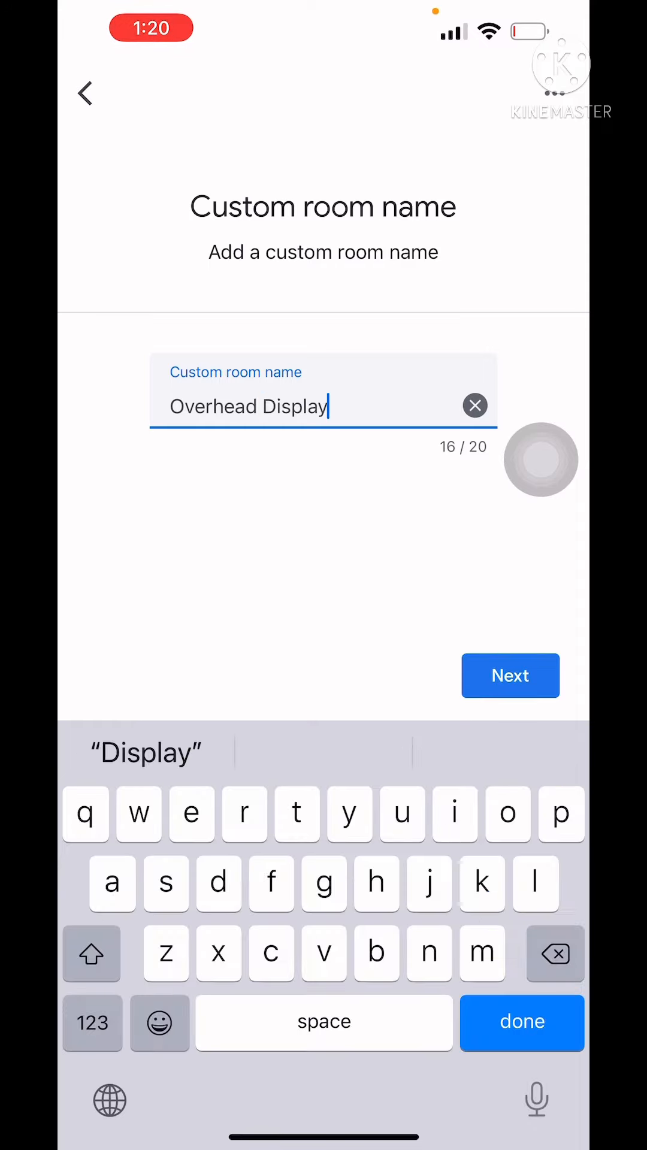
click(510, 676)
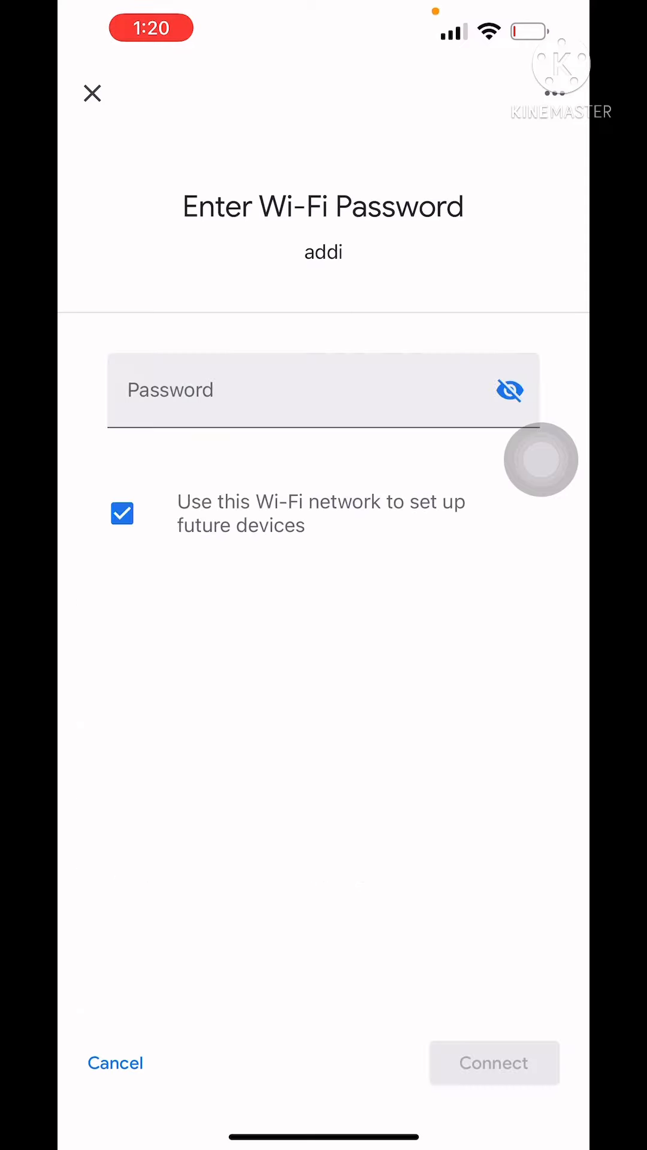
- Enter the home Wi-Fi password and connect the Nest Hub Max to the network
click(322, 390)
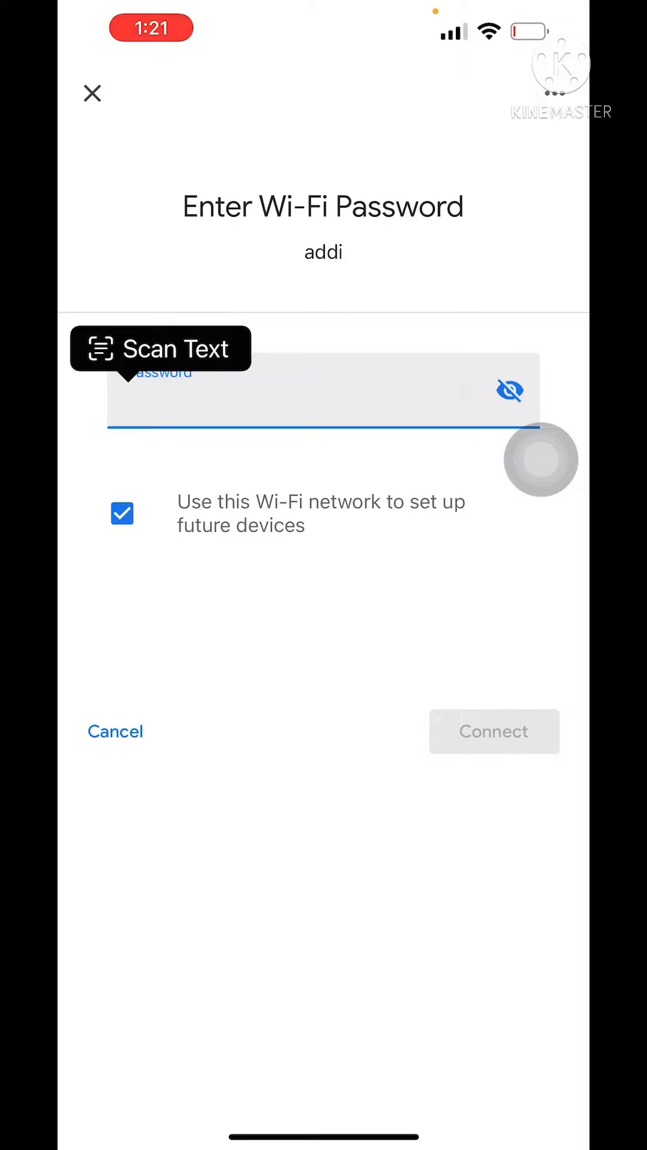
click(493, 731)
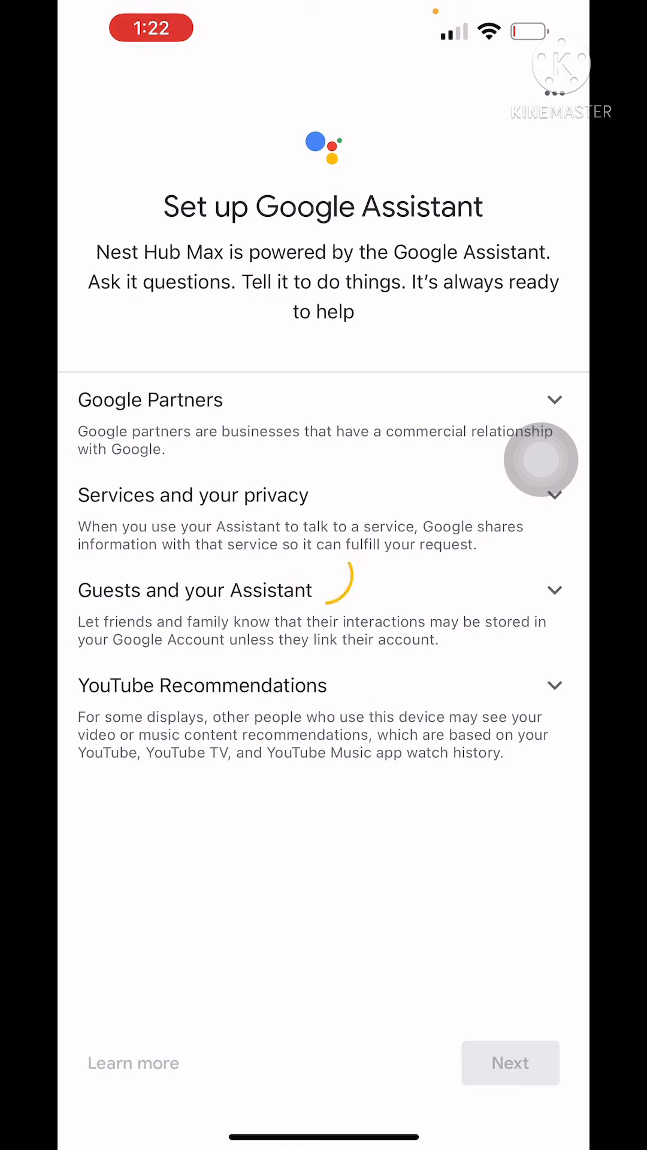
- Move past the Google Assistant and display-camera overview screens
click(510, 1063)
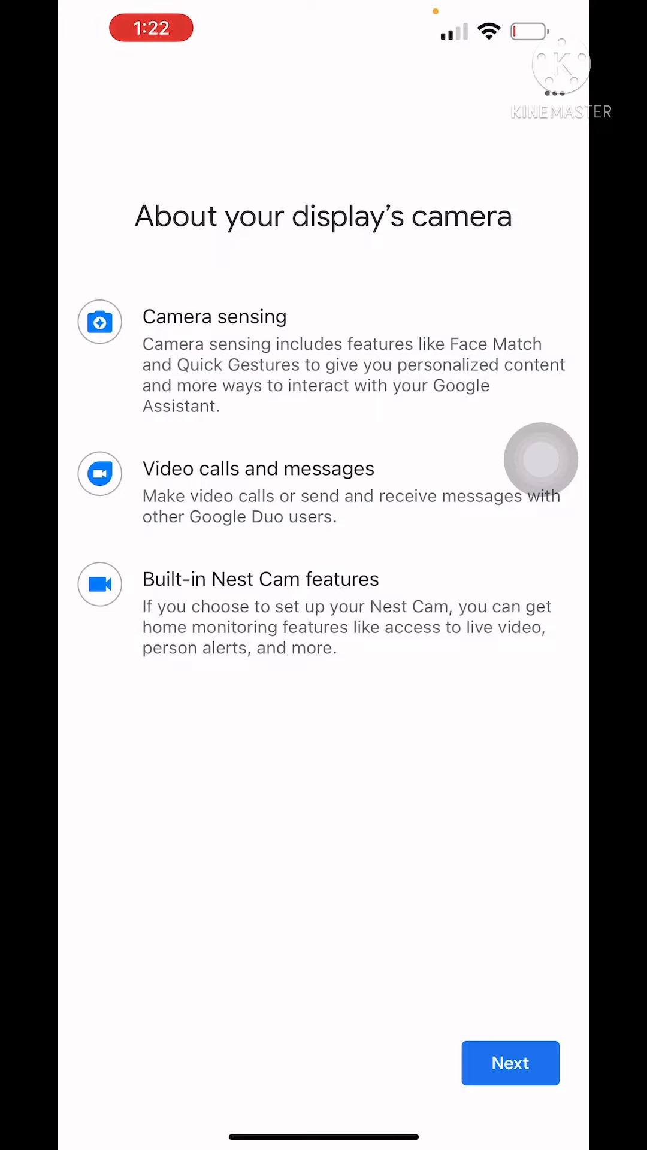
click(510, 1063)
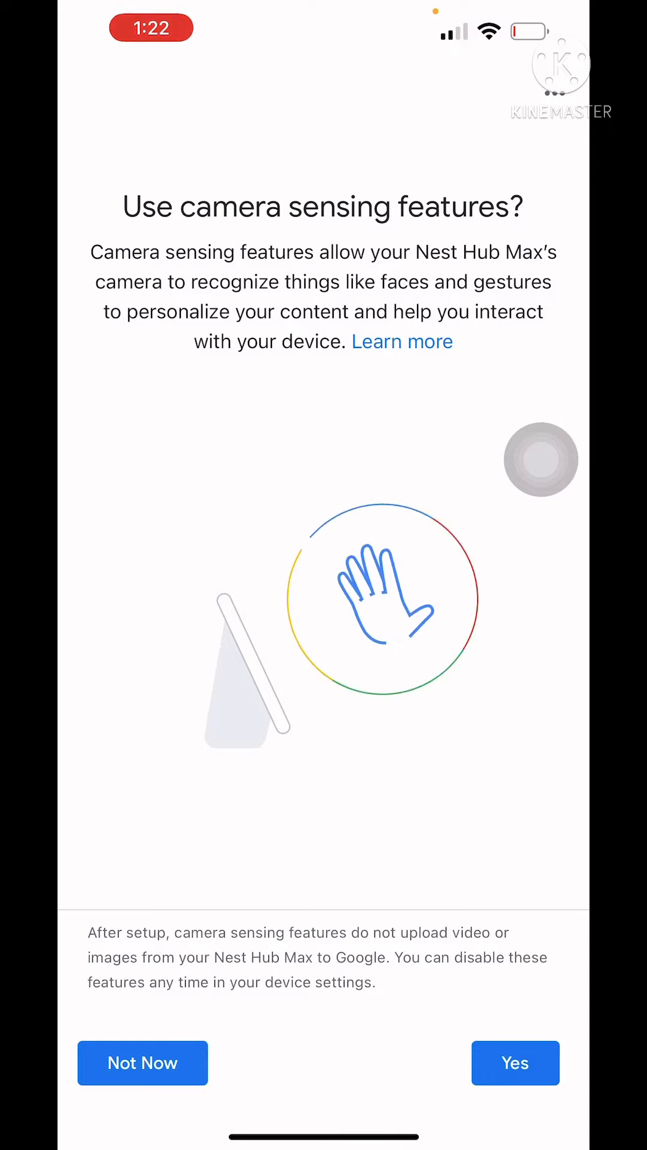
- Turn on camera sensing, agree to Face Match terms and allow camera access
click(514, 1063)
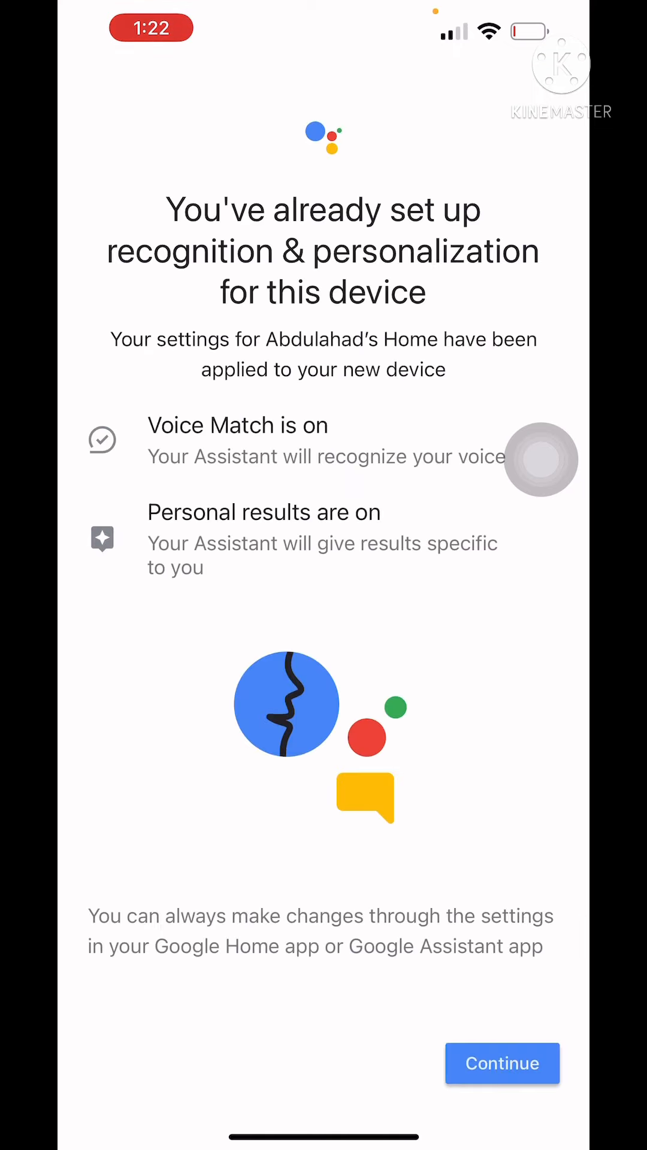
click(502, 1063)
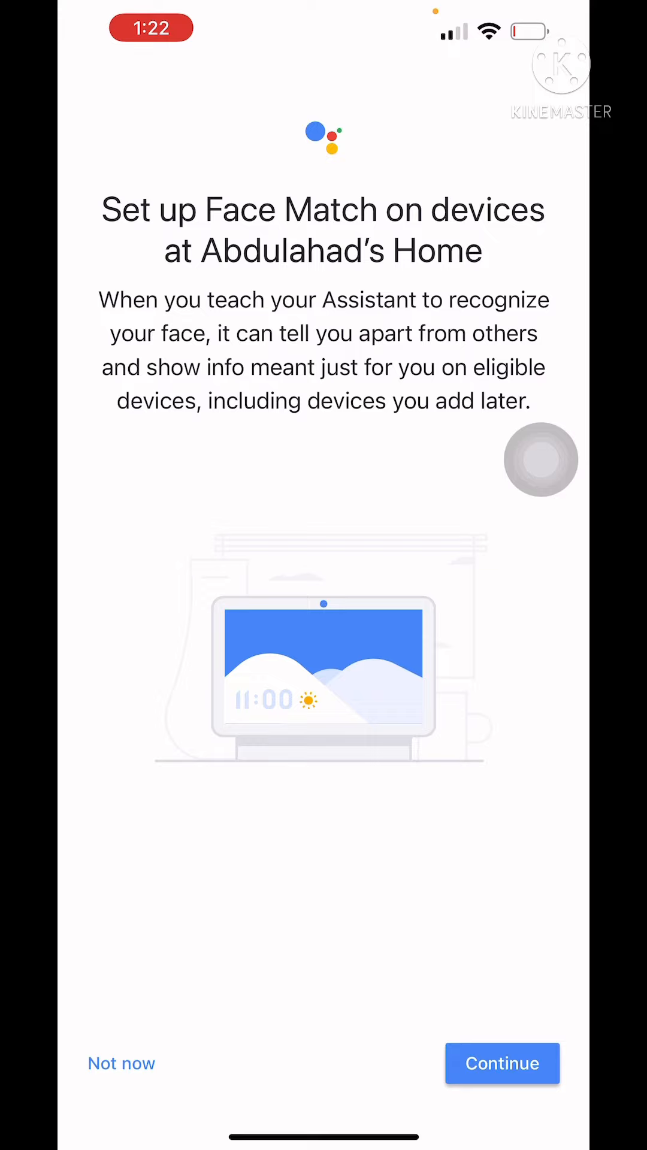
click(502, 1063)
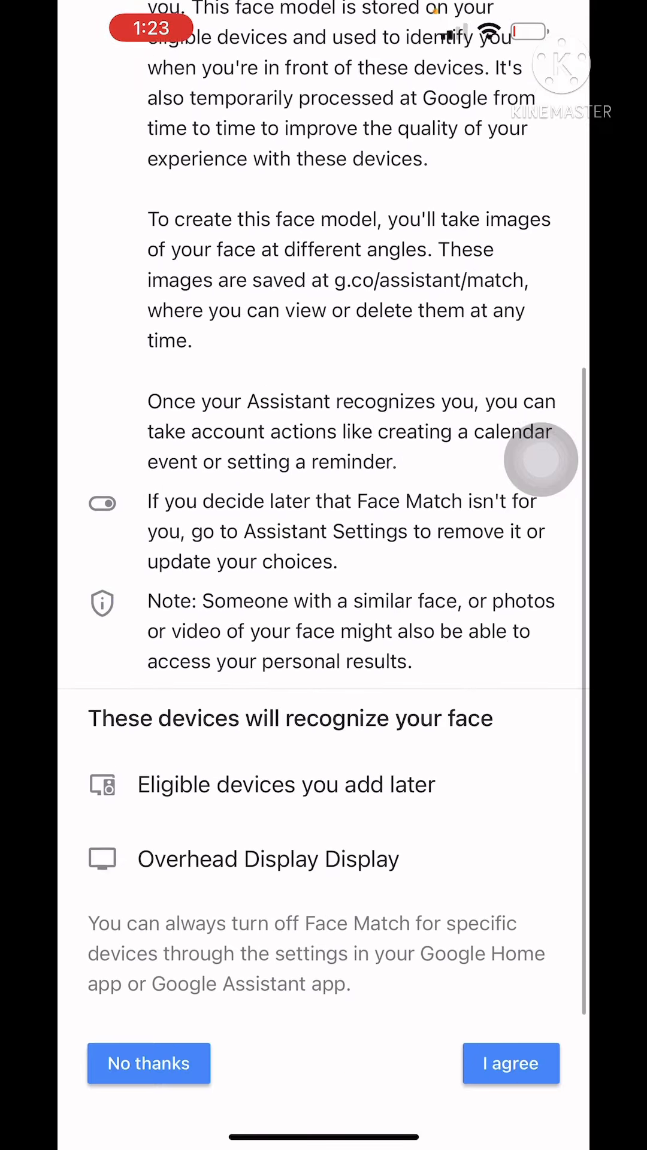
click(510, 1063)
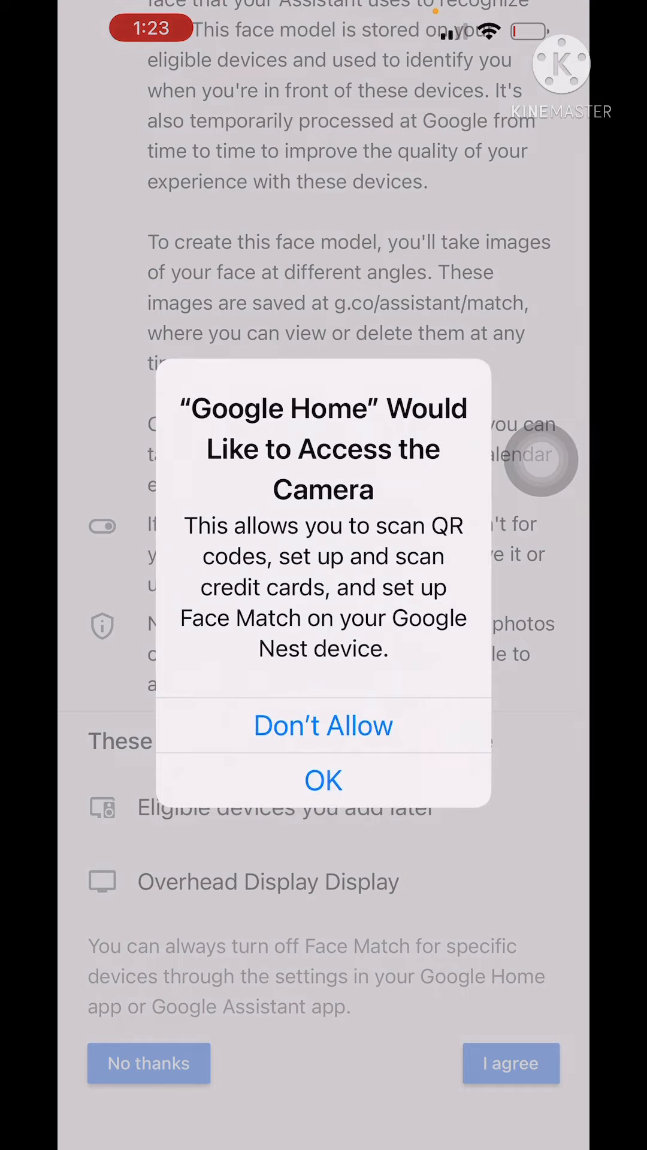
click(323, 780)
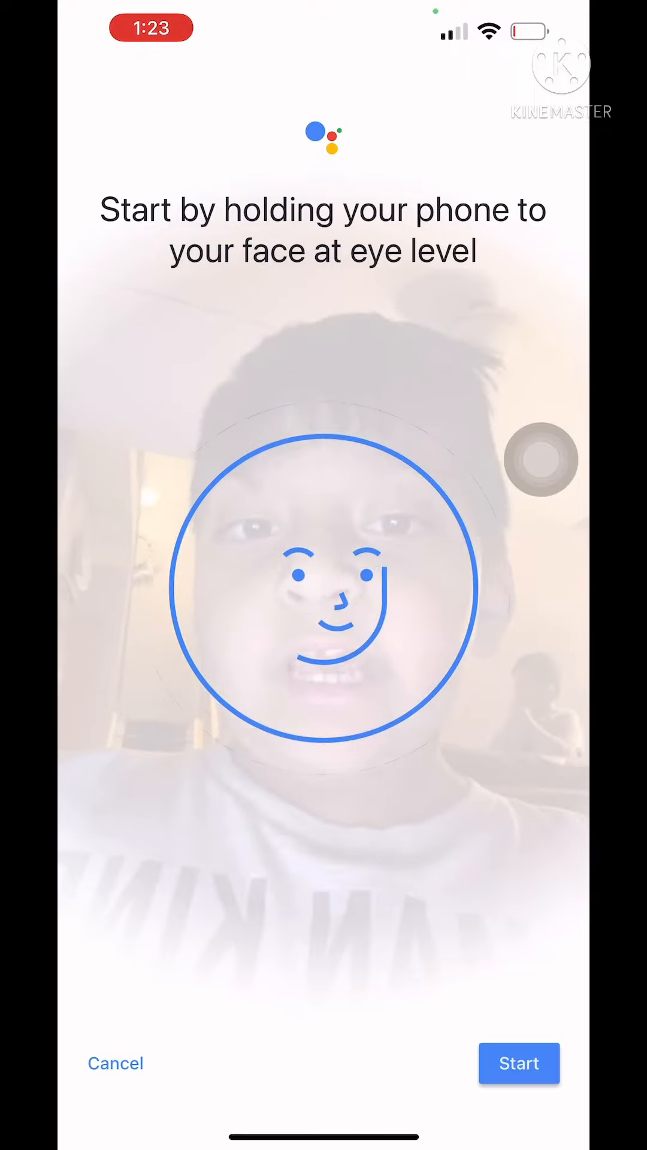
- Scan the face for Face Match and turn on personal results for the home's devices
click(519, 1063)
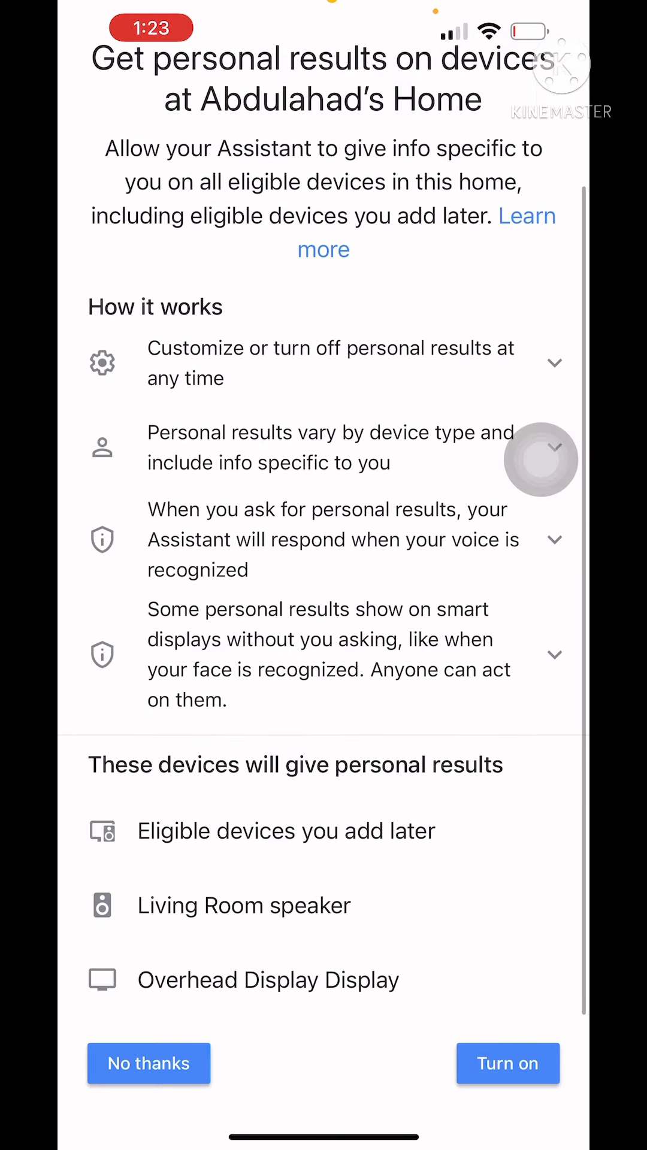
click(507, 1063)
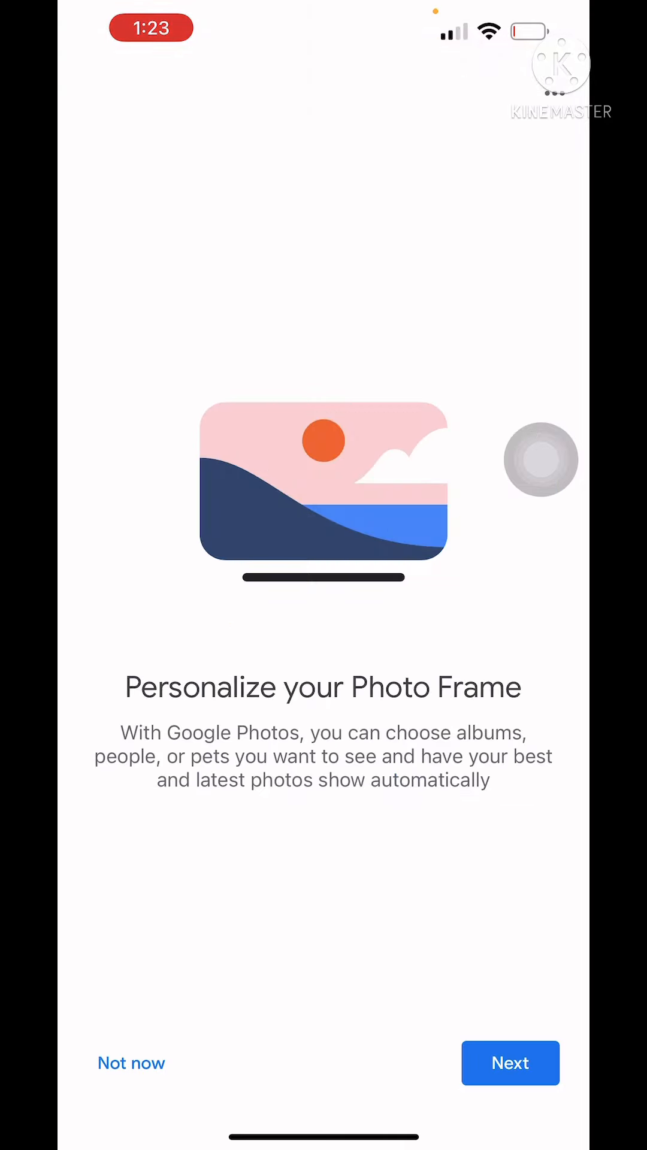
- Select the middle Family & friends album for the display's photo frame and continue
click(510, 1063)
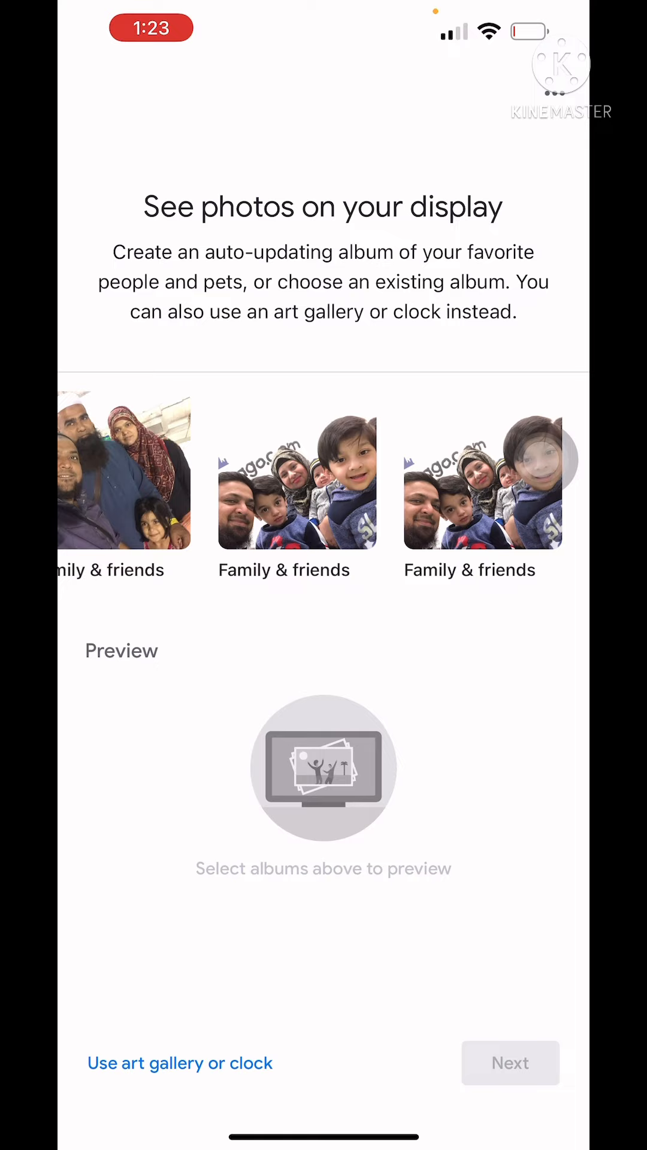
click(297, 477)
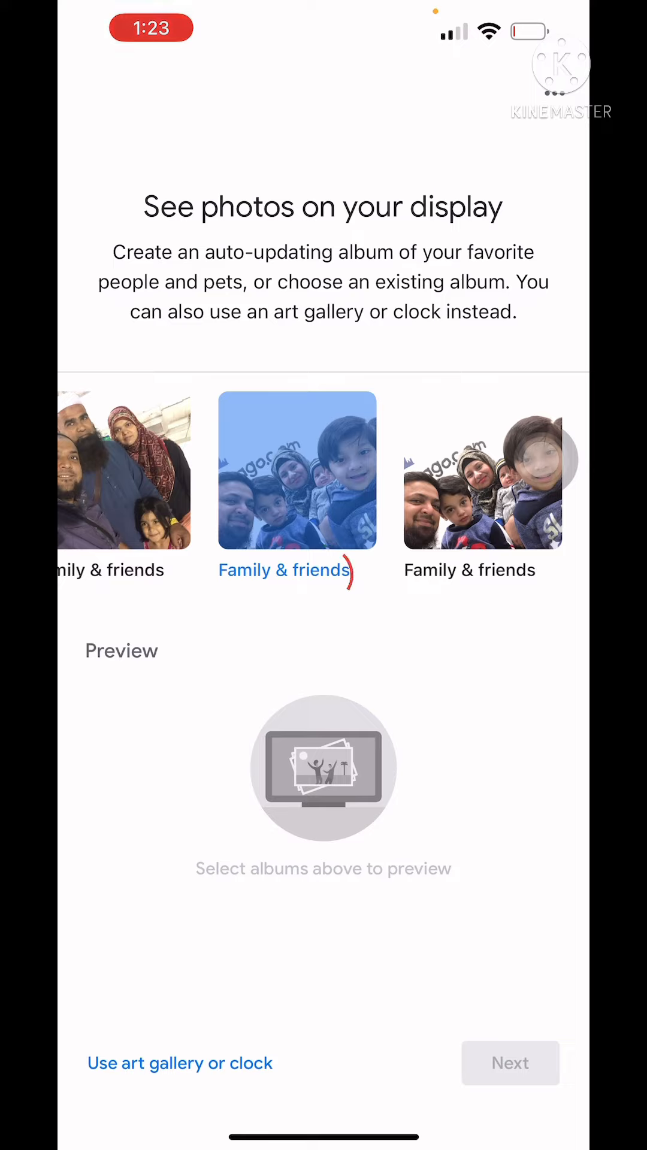
click(297, 470)
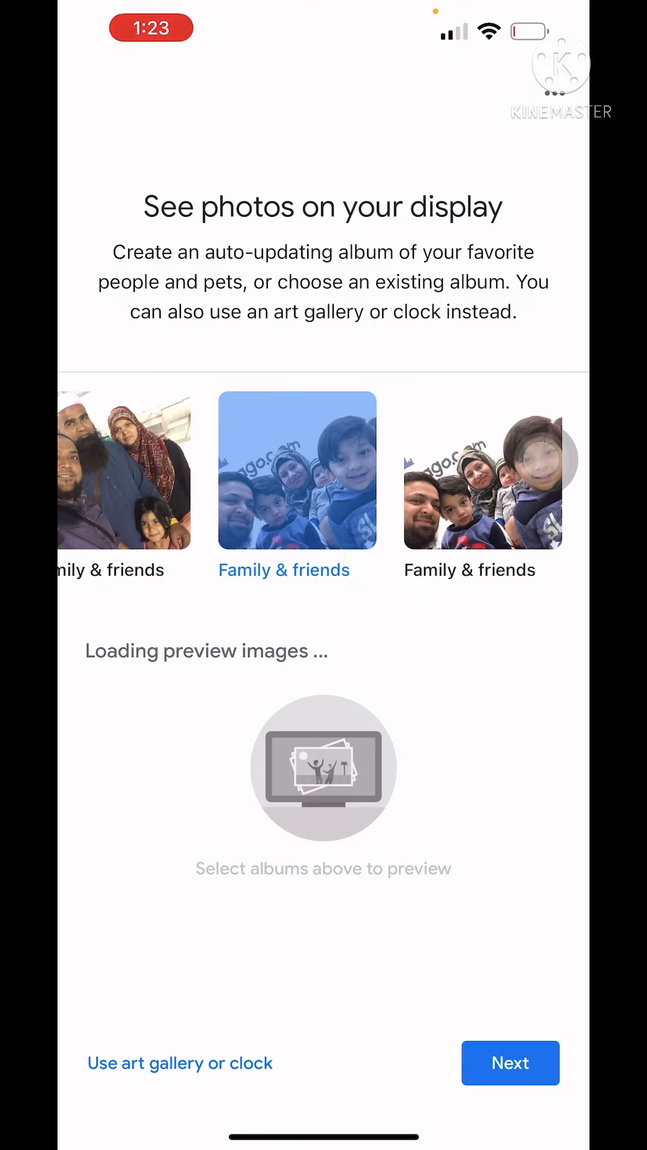
click(510, 1063)
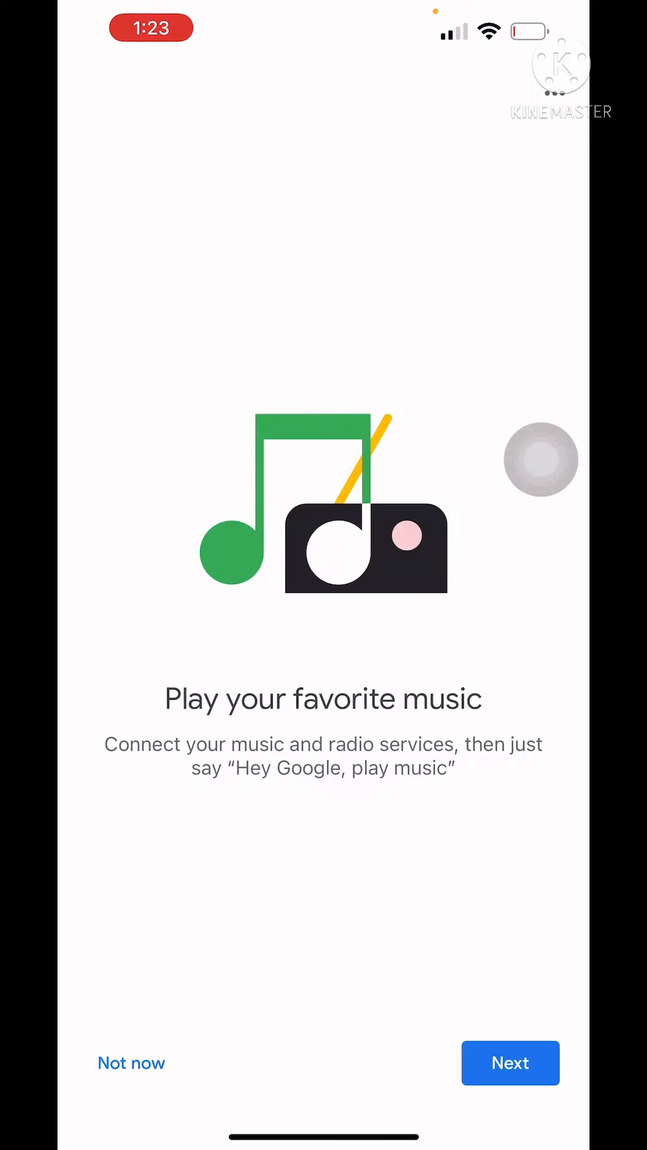
- Keep Spotify as default music, skip radio services and skip linking video services
click(510, 1063)
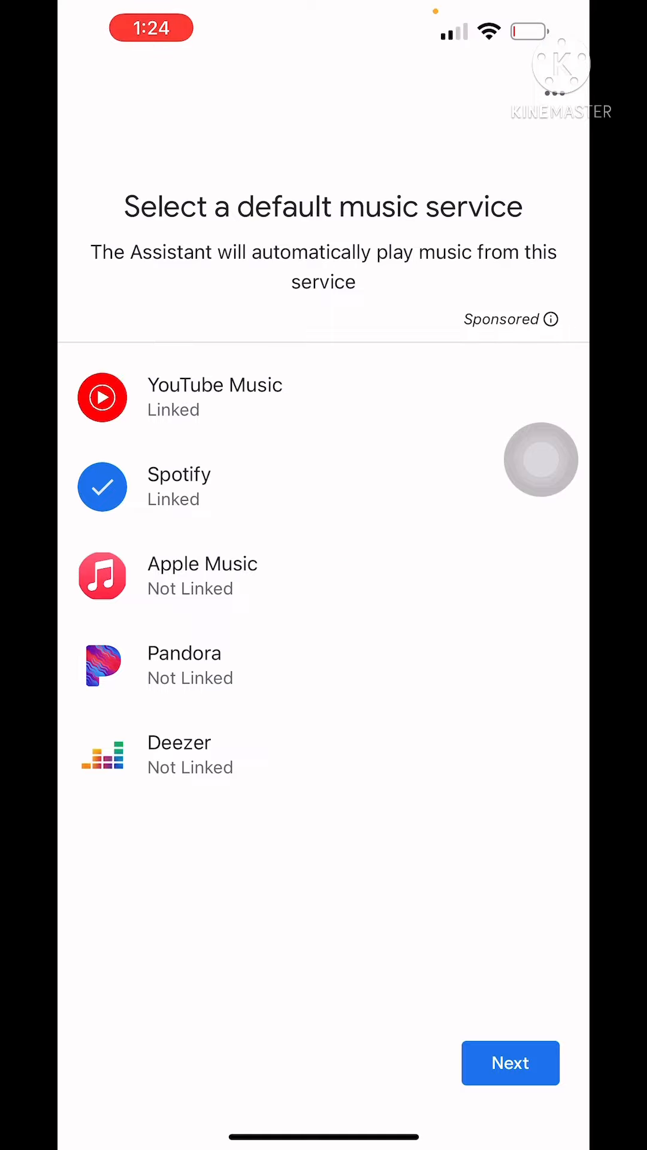
click(510, 1063)
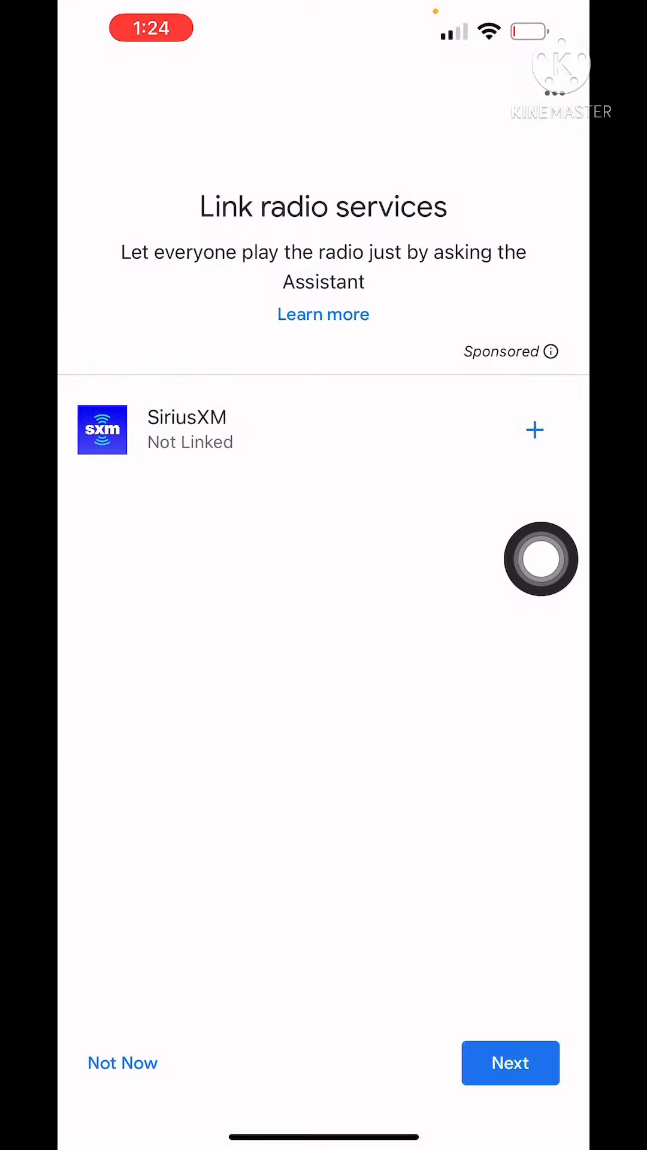
click(535, 431)
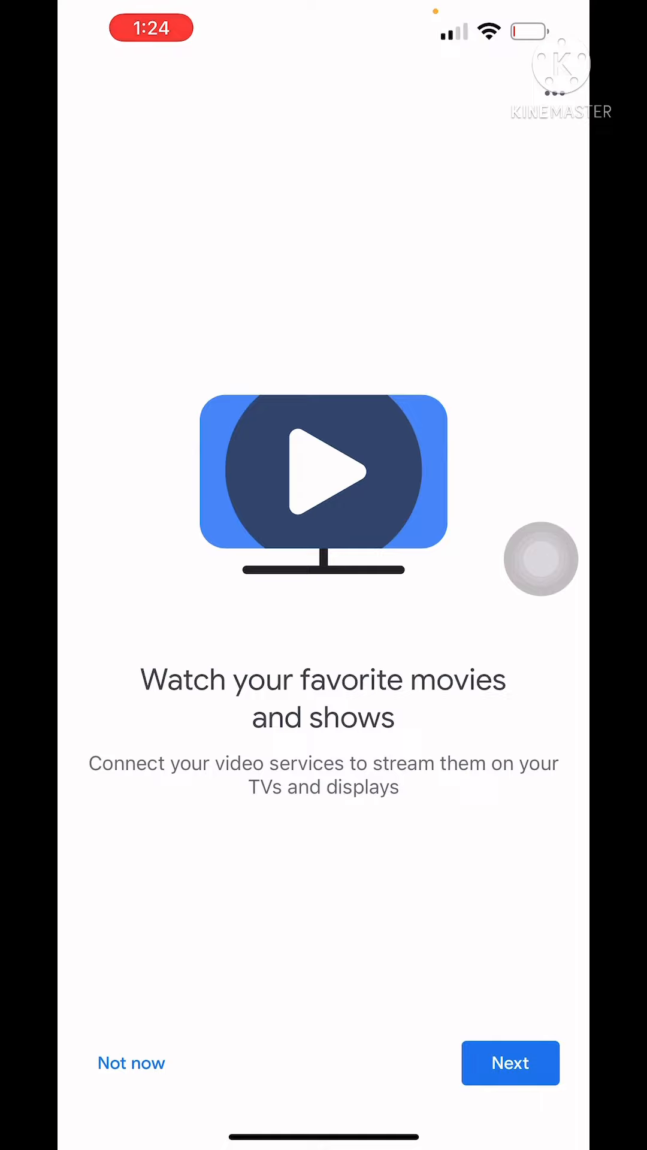
click(510, 1063)
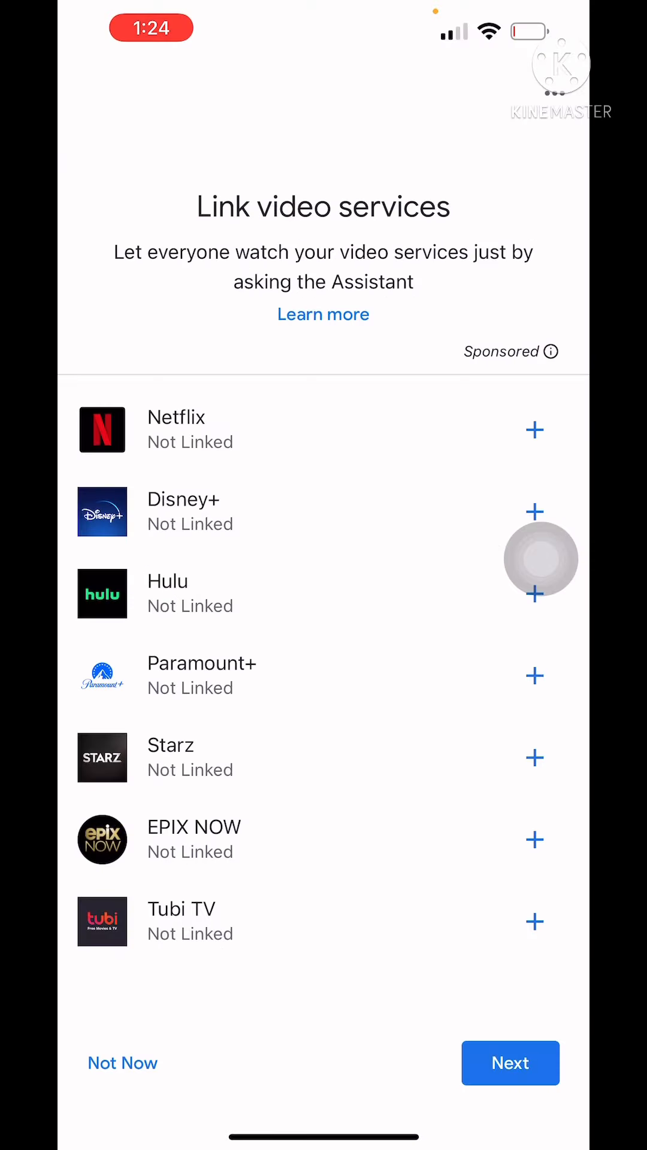
click(510, 1063)
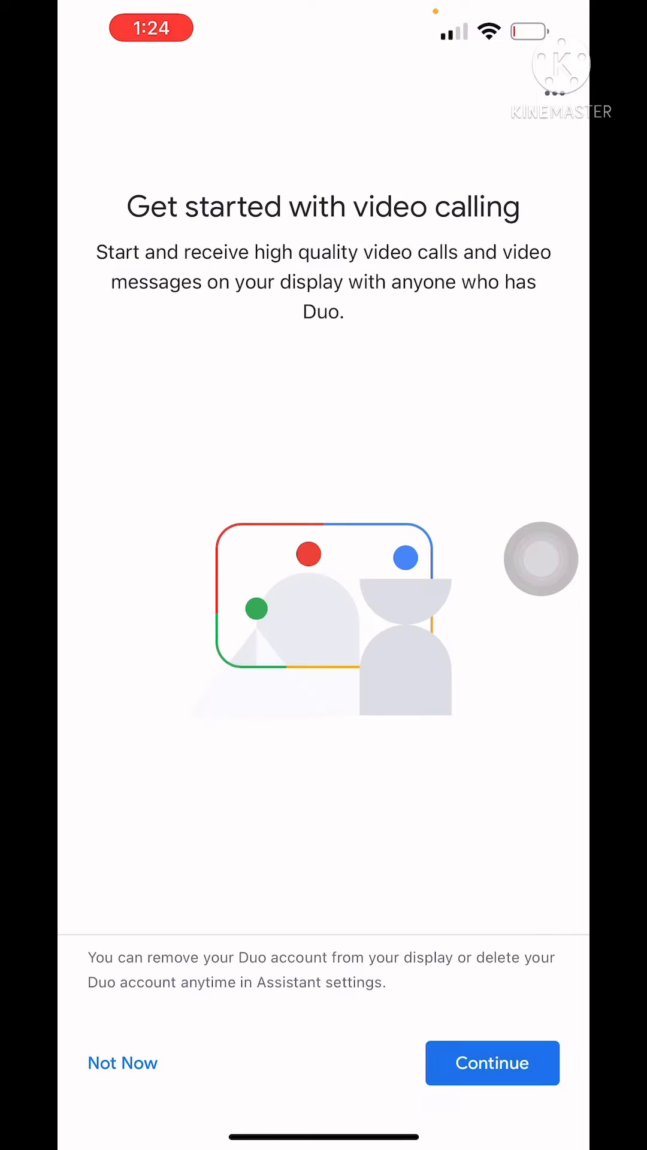
- Continue video calling without a verification code, skip calls, accept household contacts and the review
click(492, 1062)
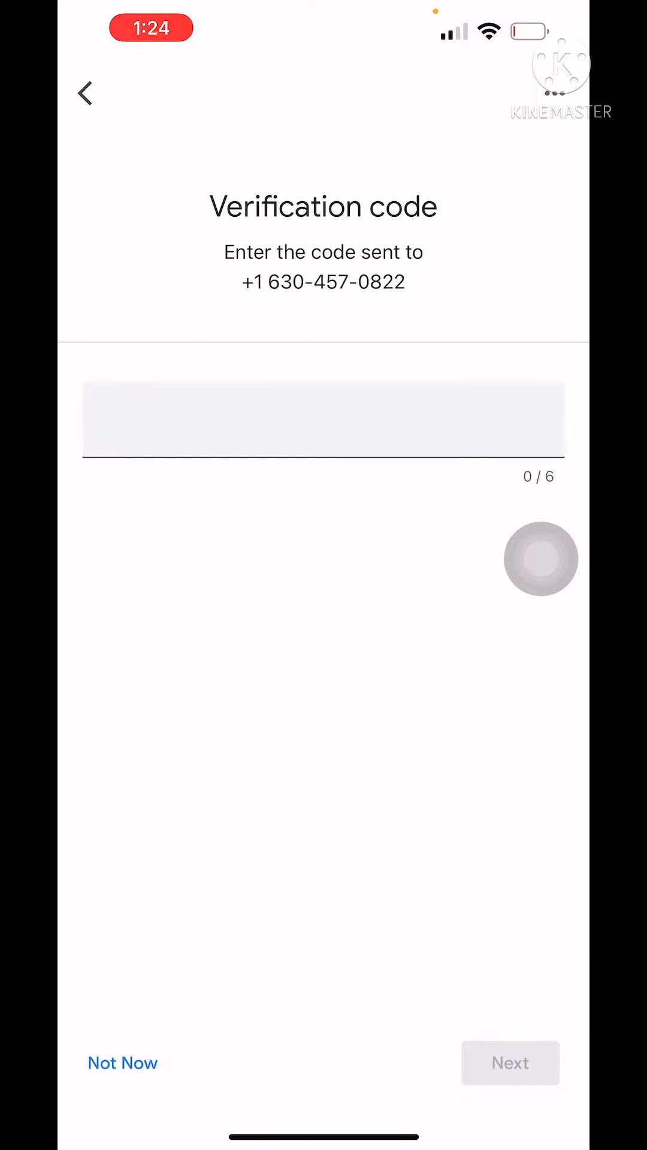
click(509, 1062)
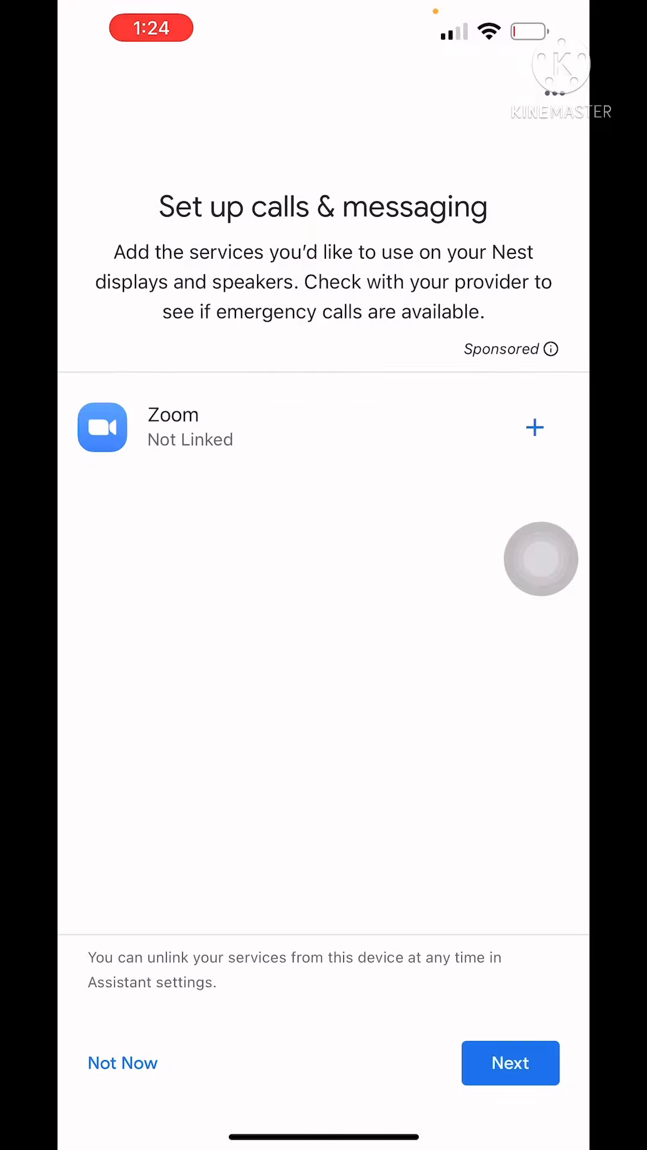
click(510, 1063)
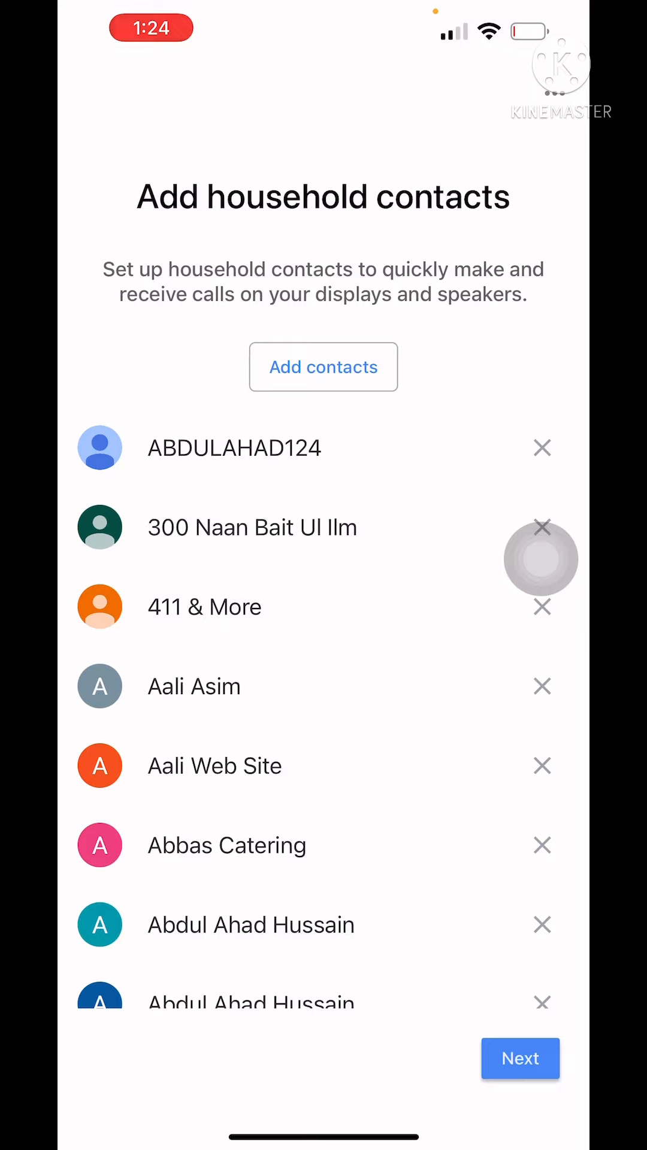
click(520, 1059)
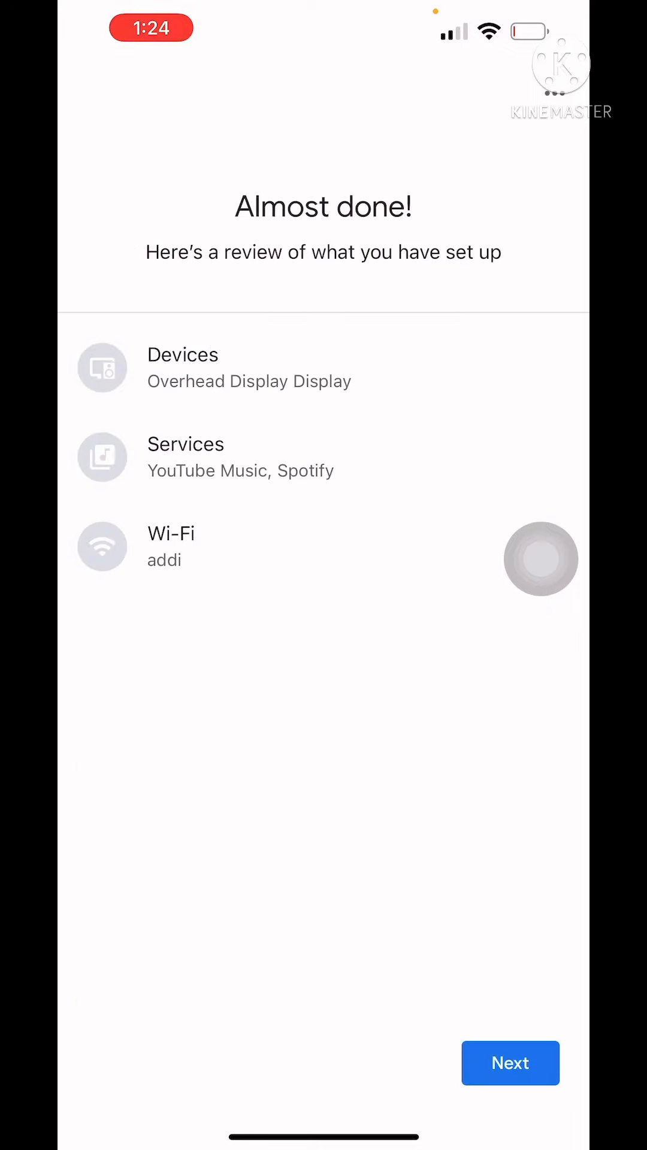
click(510, 1063)
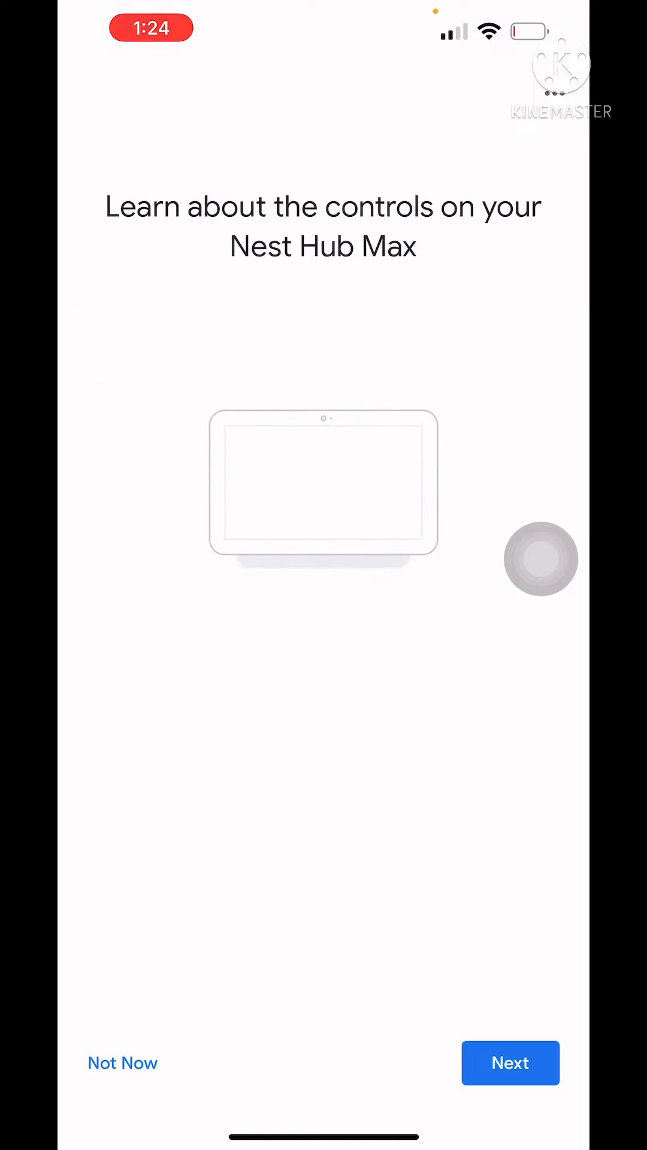
- Step through the controls, mic/camera switch and volume tutorial until Overhead Display is ready
click(509, 1063)
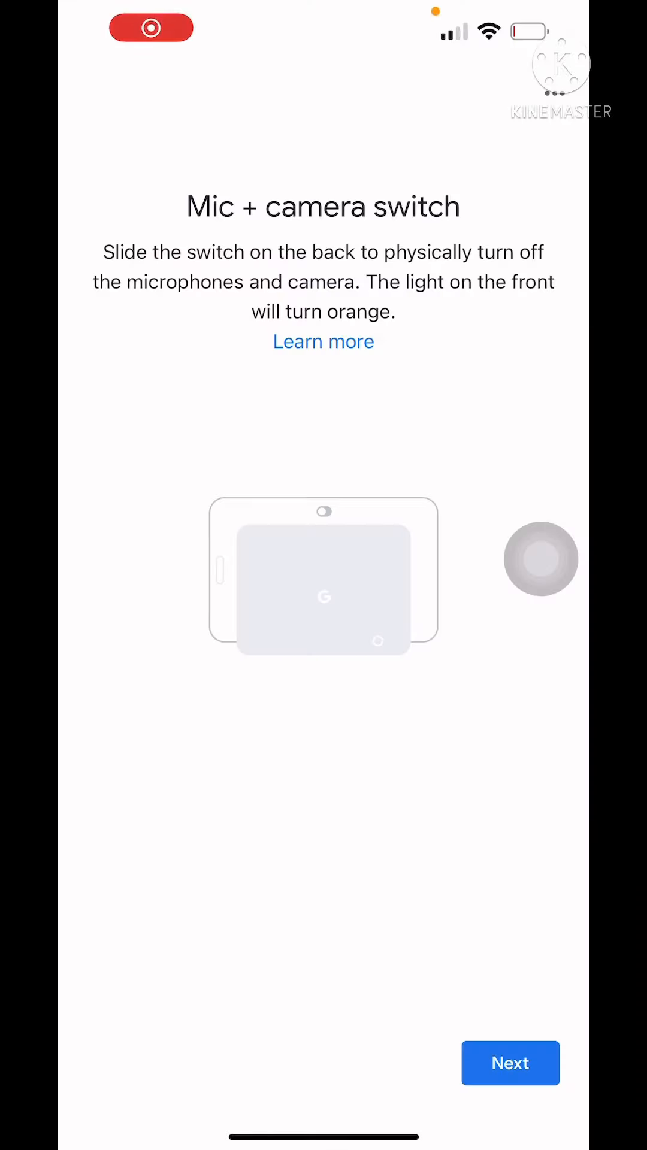
click(510, 1063)
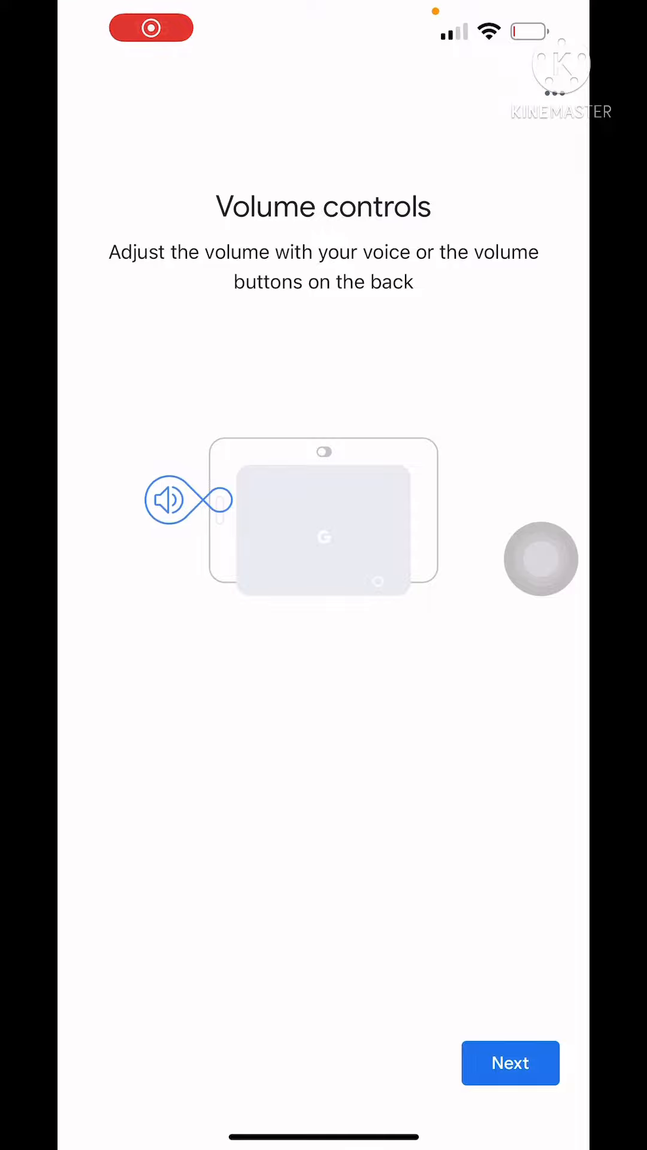
click(509, 1063)
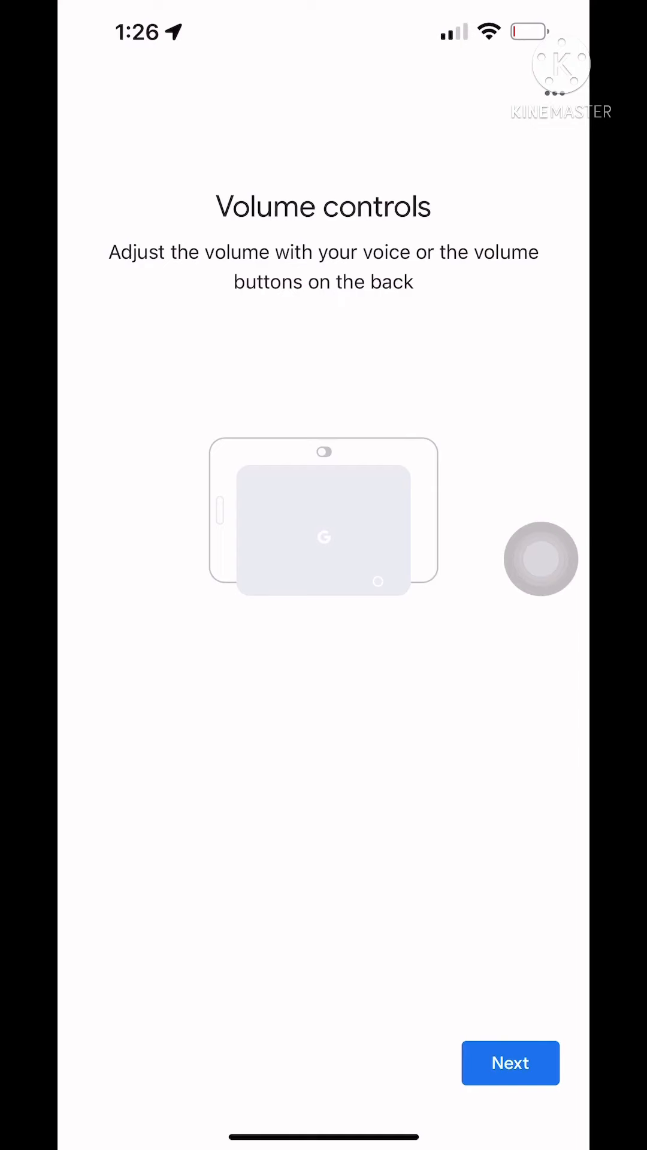
click(510, 1062)
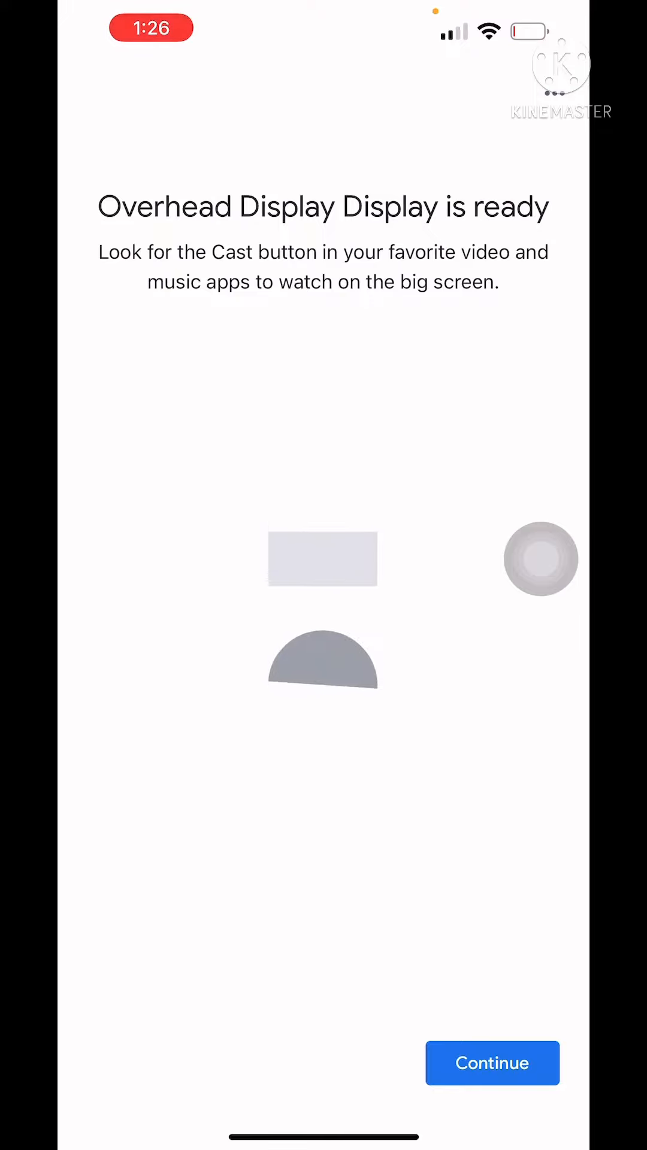
- Finish setup in the Home app and on the Nest Hub Max display
click(491, 1063)
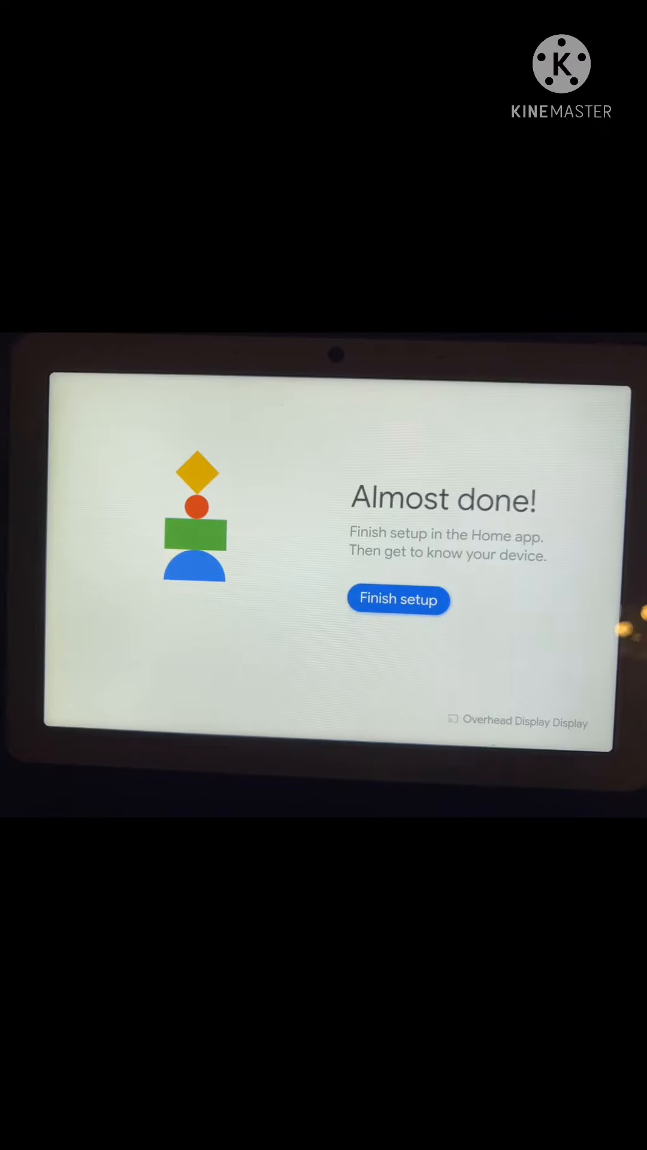
click(398, 599)
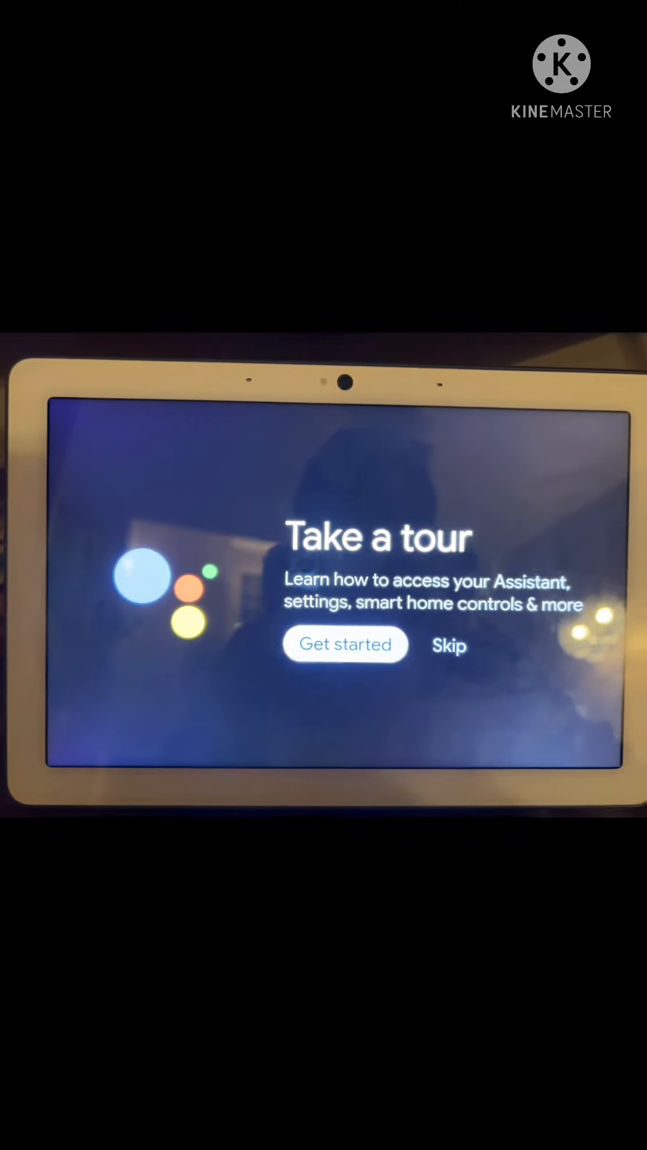
- Skip the Take a tour prompt and reach the Nest Hub Max home screen
click(346, 644)
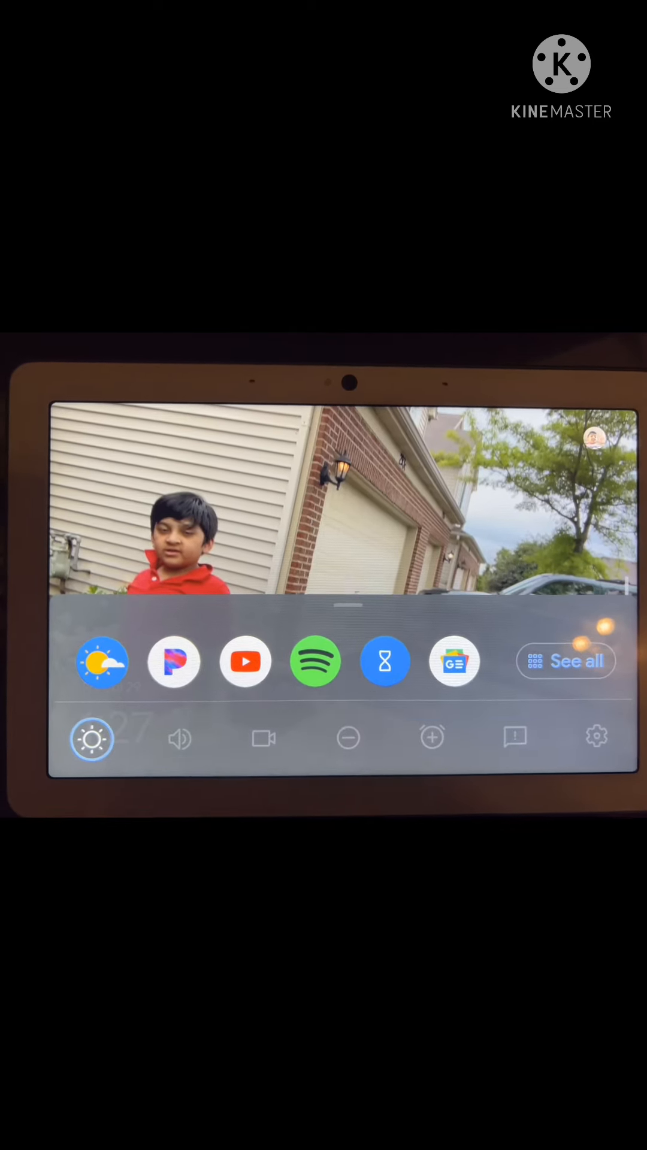
click(180, 739)
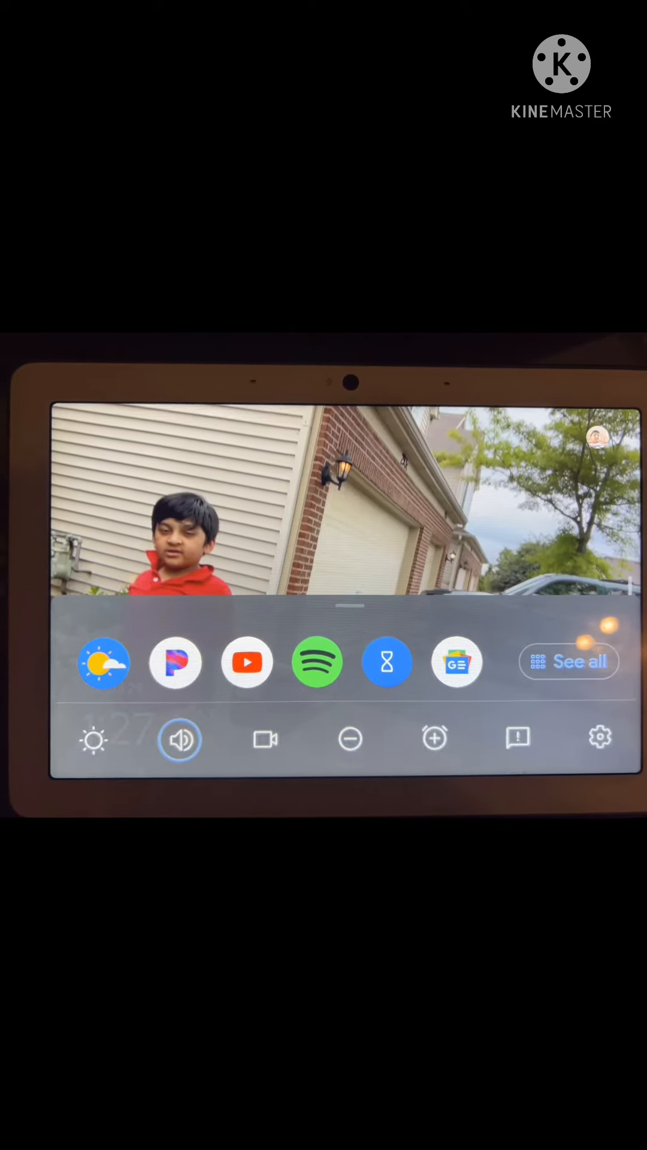